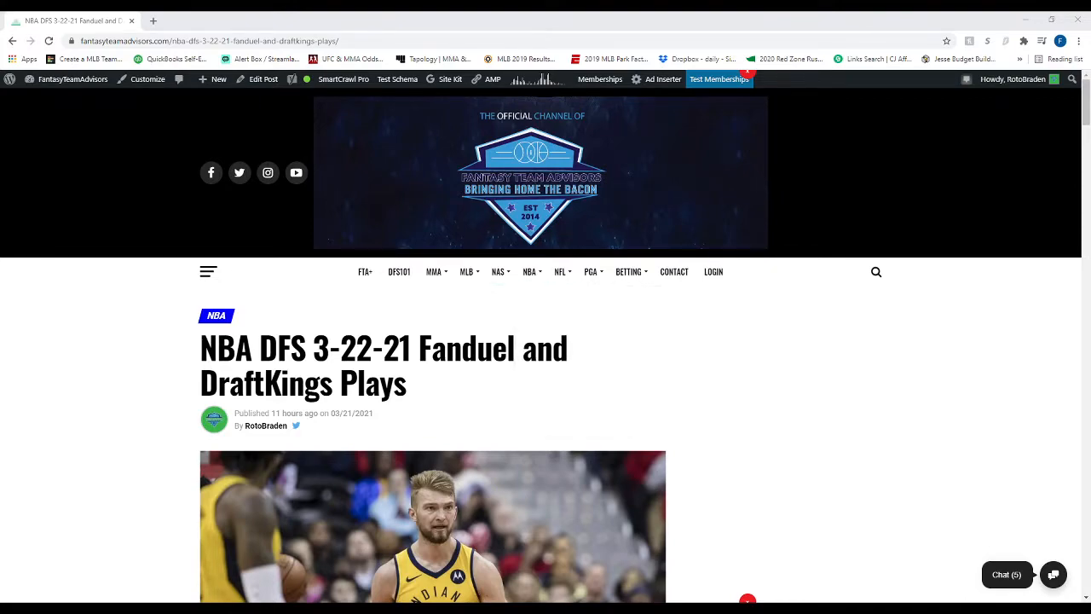
# Go to the NBA DFS Tool page from the NBA menu and reach the FanDuel defense table.
pyautogui.click(528, 271)
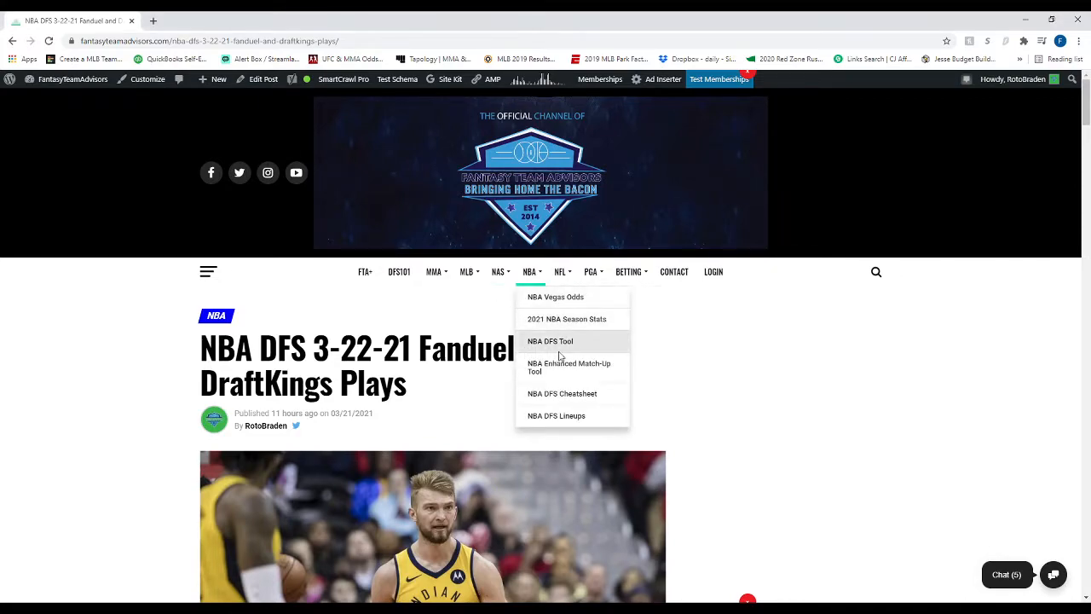
pyautogui.click(551, 341)
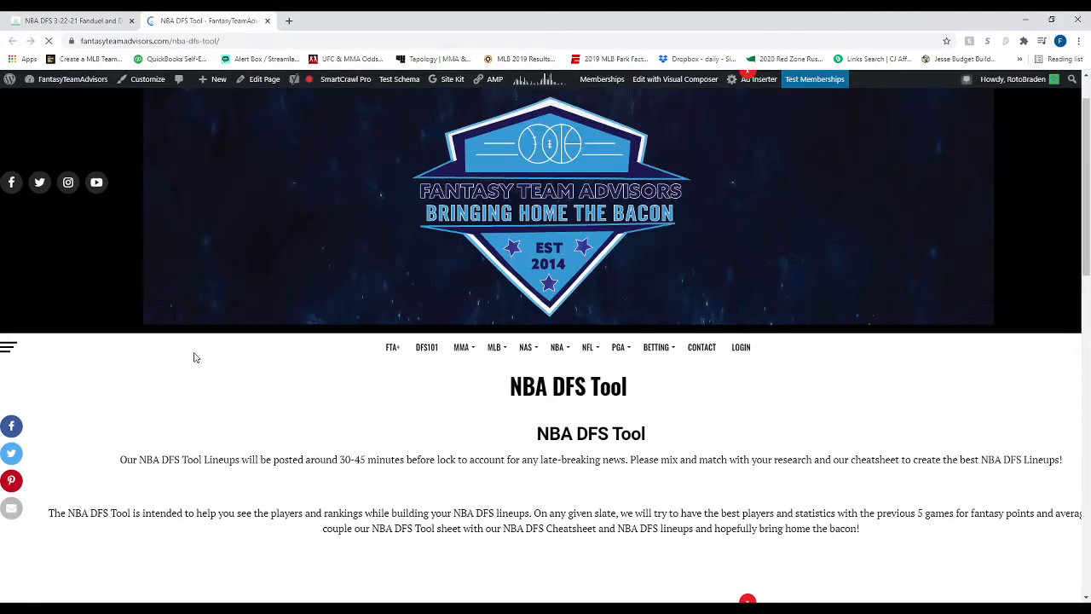
pyautogui.scroll(-3)
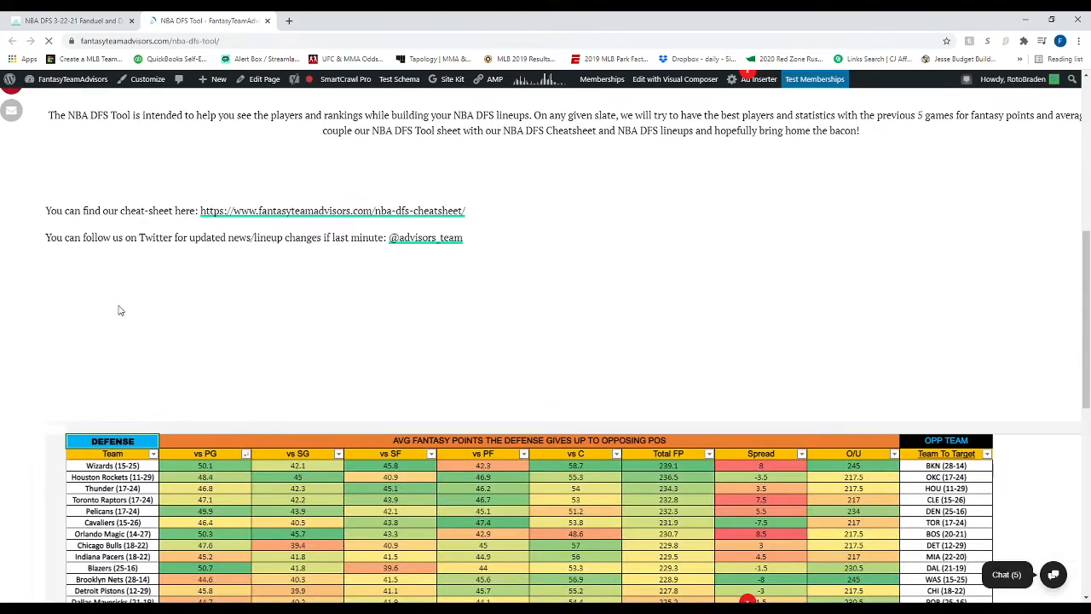
pyautogui.scroll(-3)
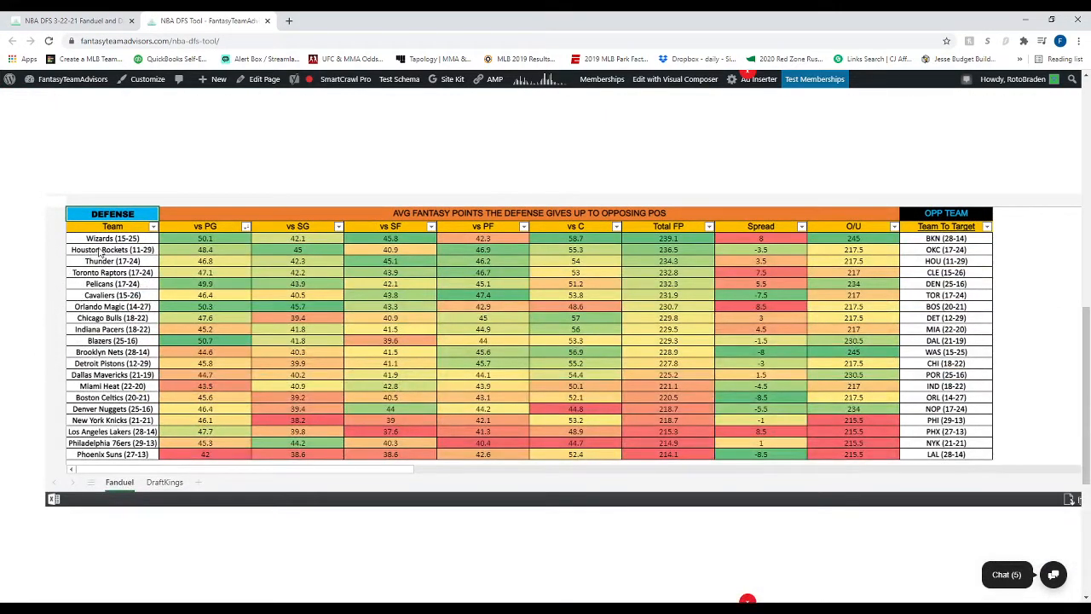
pyautogui.moveTo(184, 239)
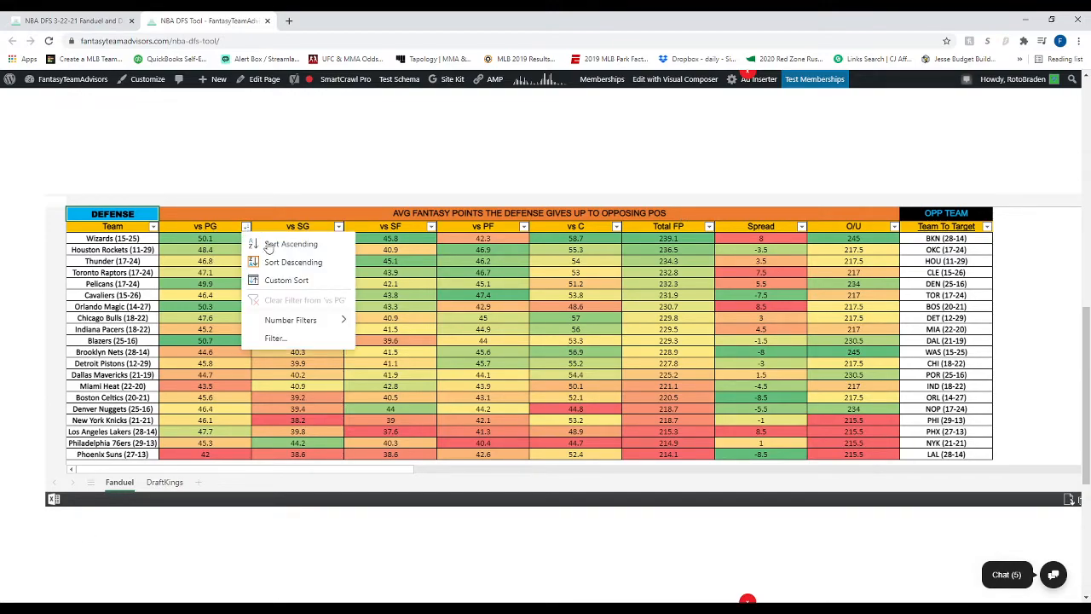
# Sort the defense table descending by the vs PG column.
pyautogui.click(294, 262)
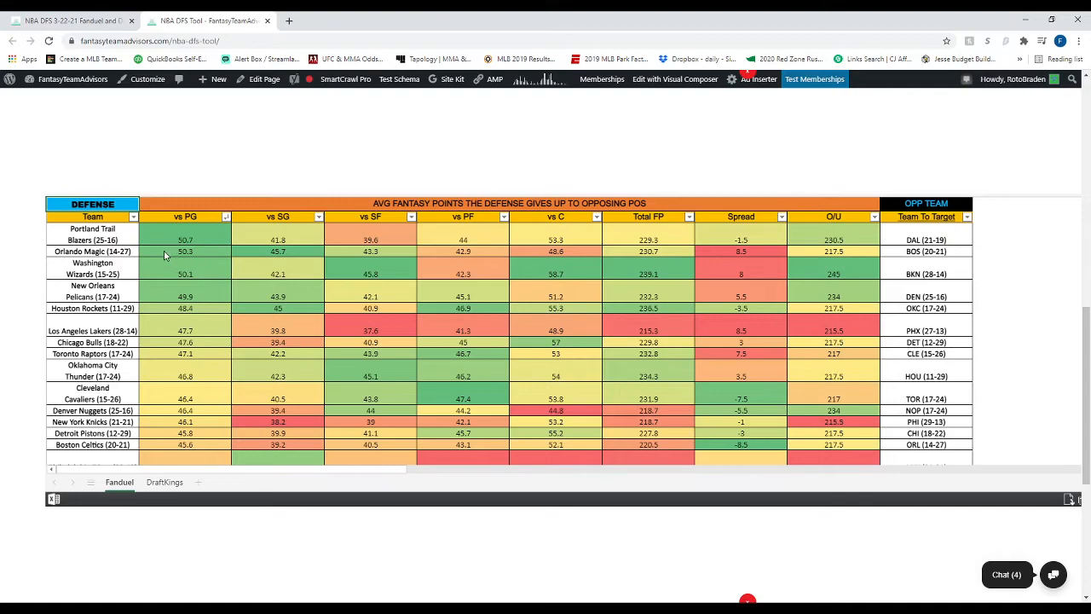
pyautogui.moveTo(118, 237)
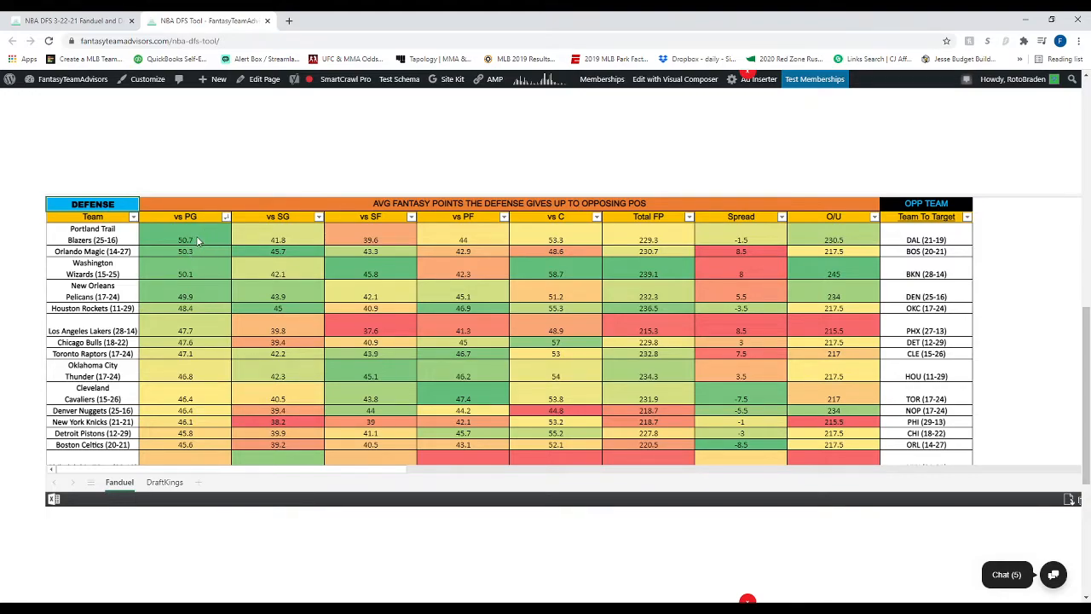
pyautogui.moveTo(934, 239)
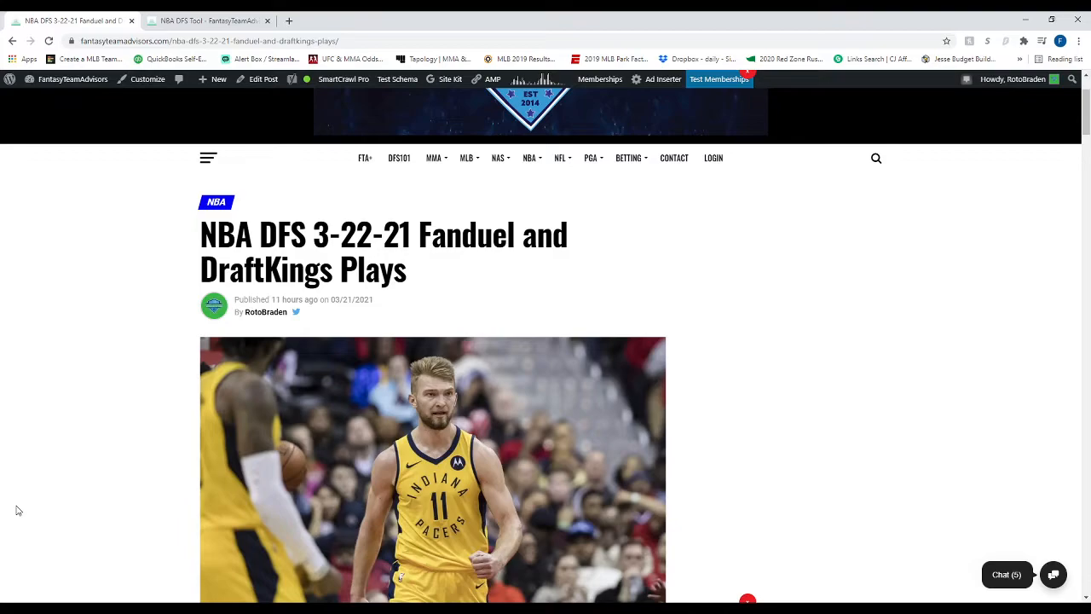
pyautogui.moveTo(36, 505)
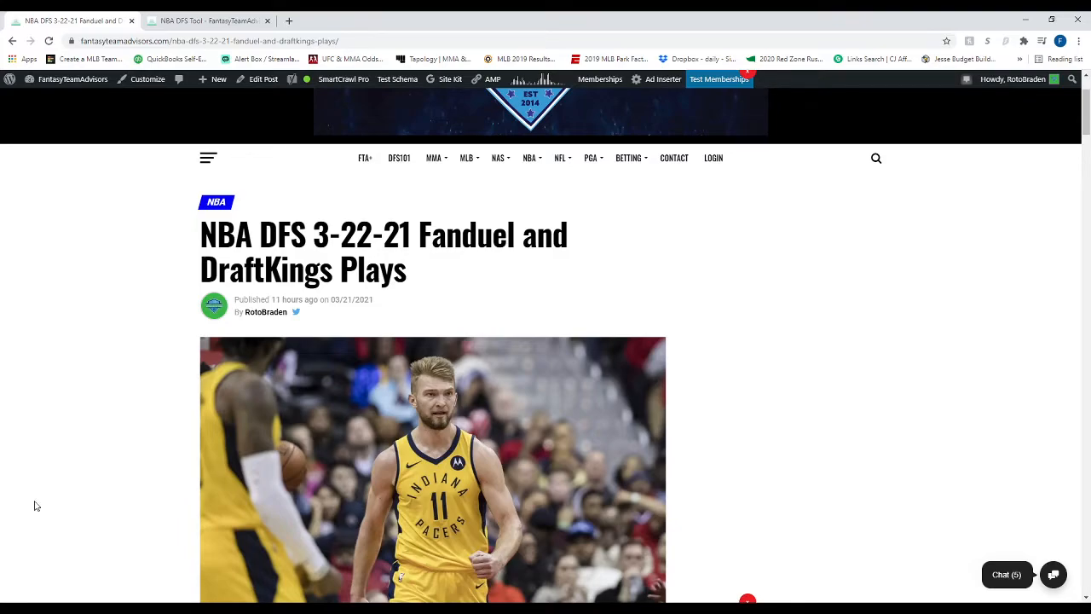
pyautogui.scroll(-3)
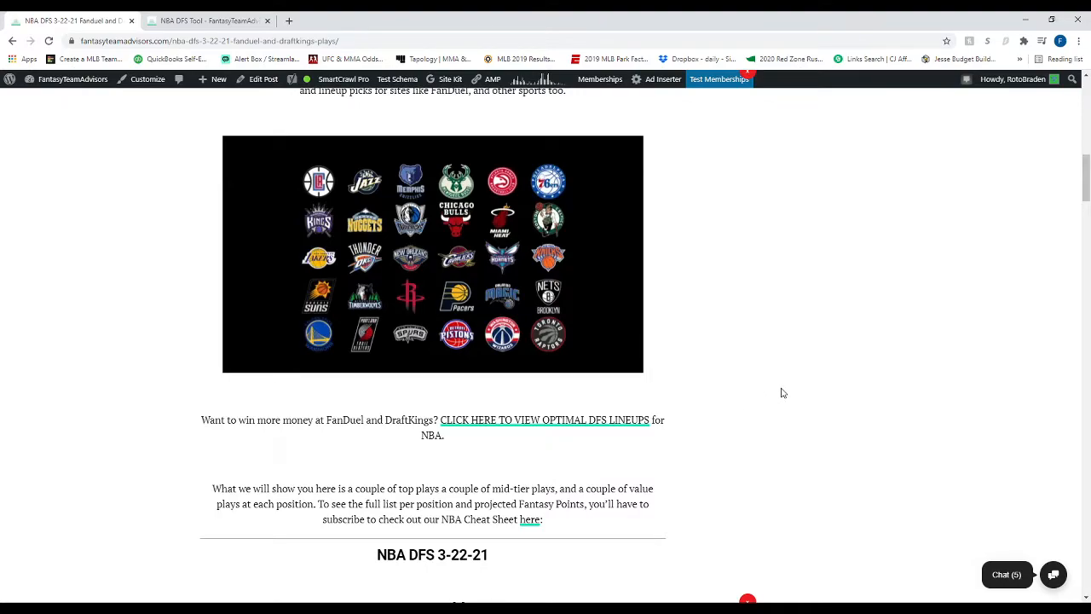
pyautogui.moveTo(786, 388)
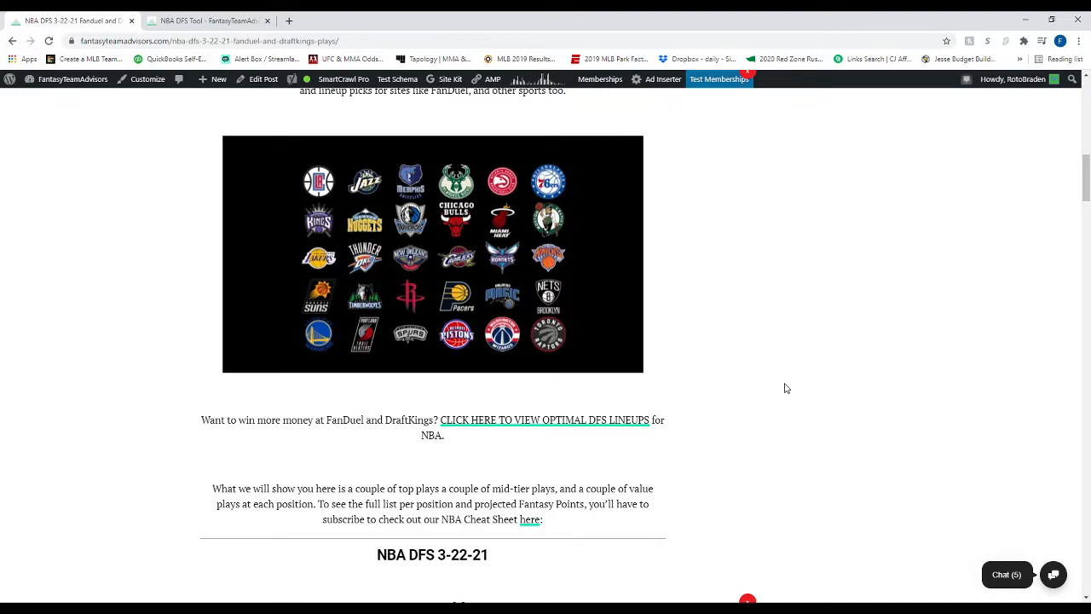
pyautogui.moveTo(720, 365)
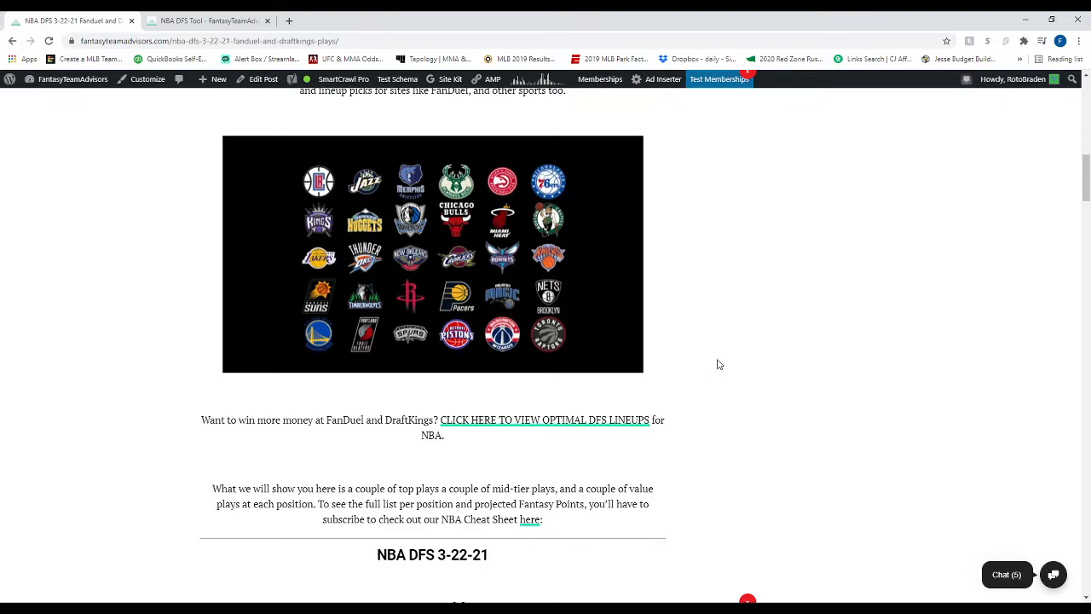
# Scroll down the article to its Vegas Odds section of game lines.
pyautogui.scroll(-3)
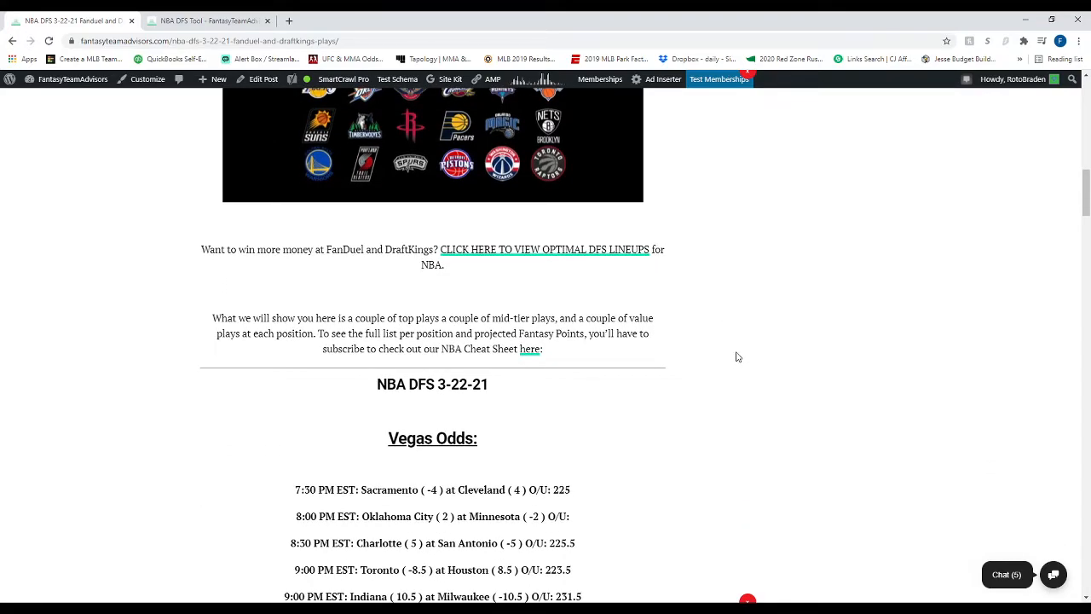
pyautogui.moveTo(656, 341)
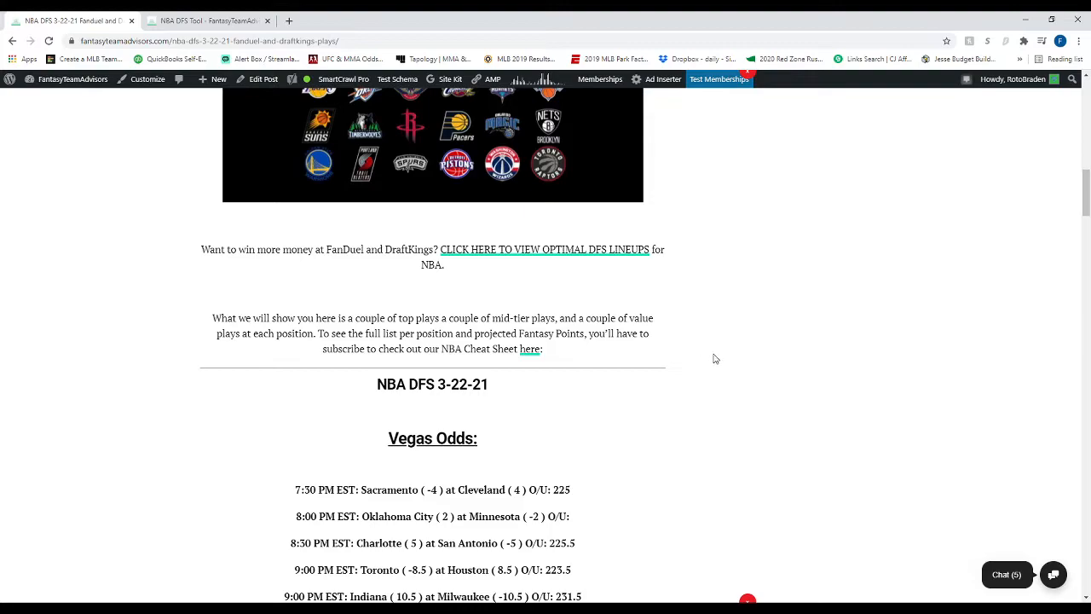
pyautogui.moveTo(933, 329)
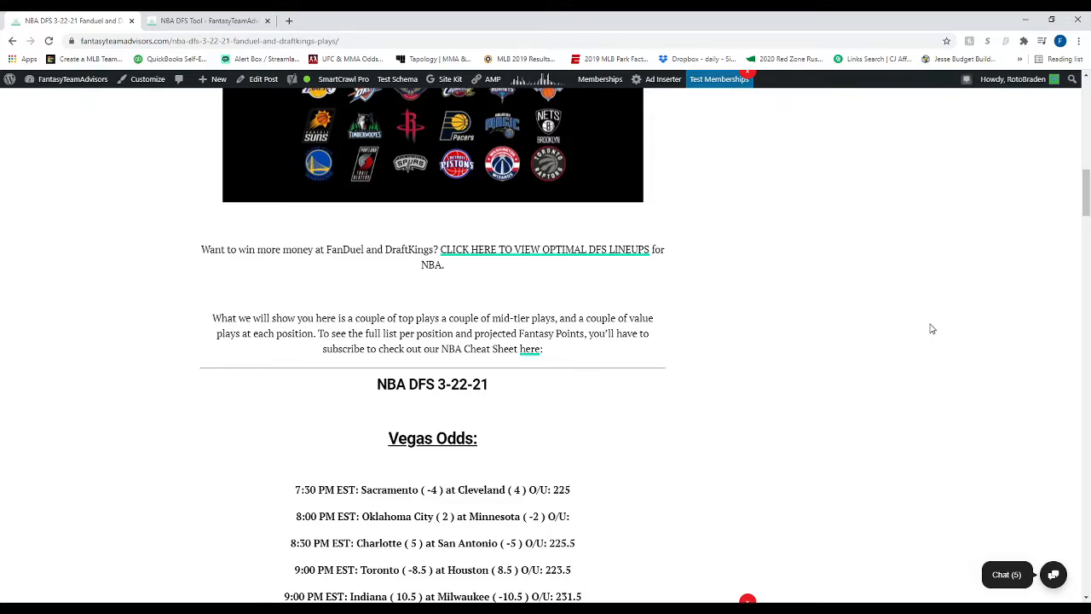
pyautogui.moveTo(863, 378)
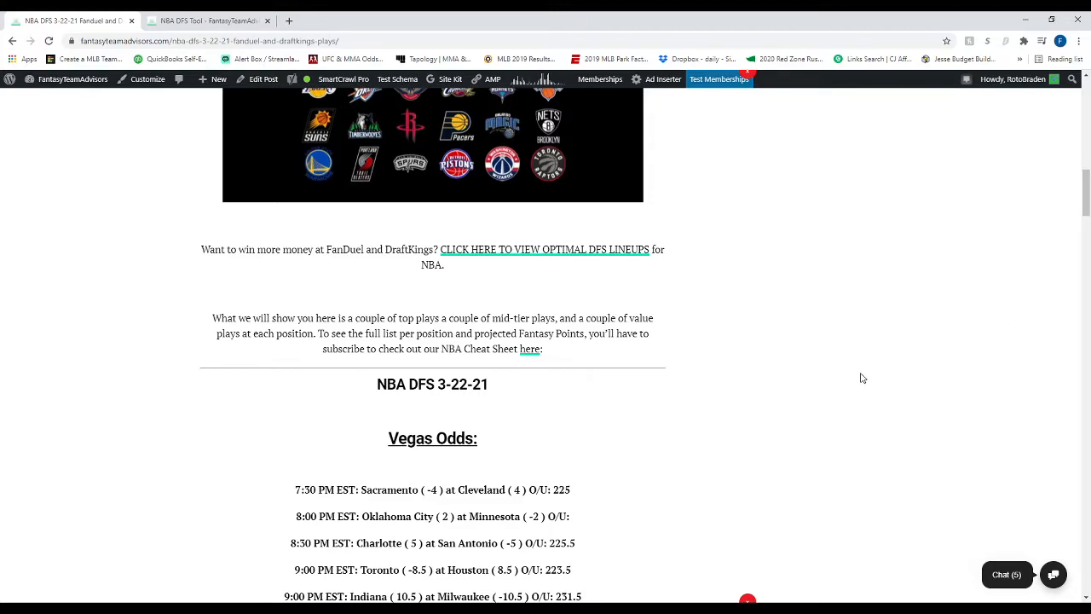
pyautogui.moveTo(864, 392)
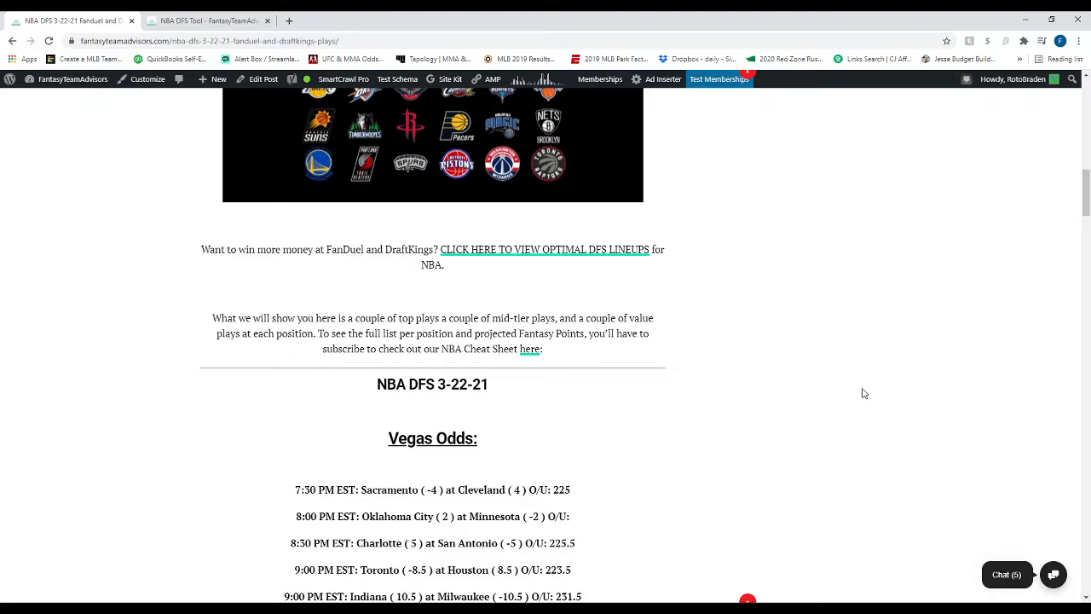
pyautogui.moveTo(832, 341)
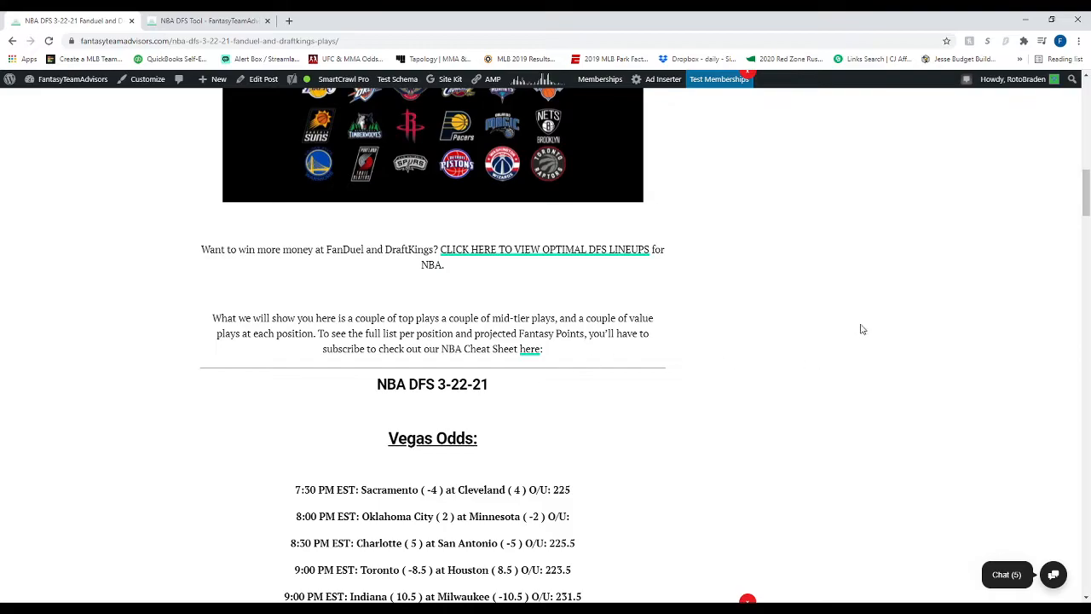
pyautogui.moveTo(815, 391)
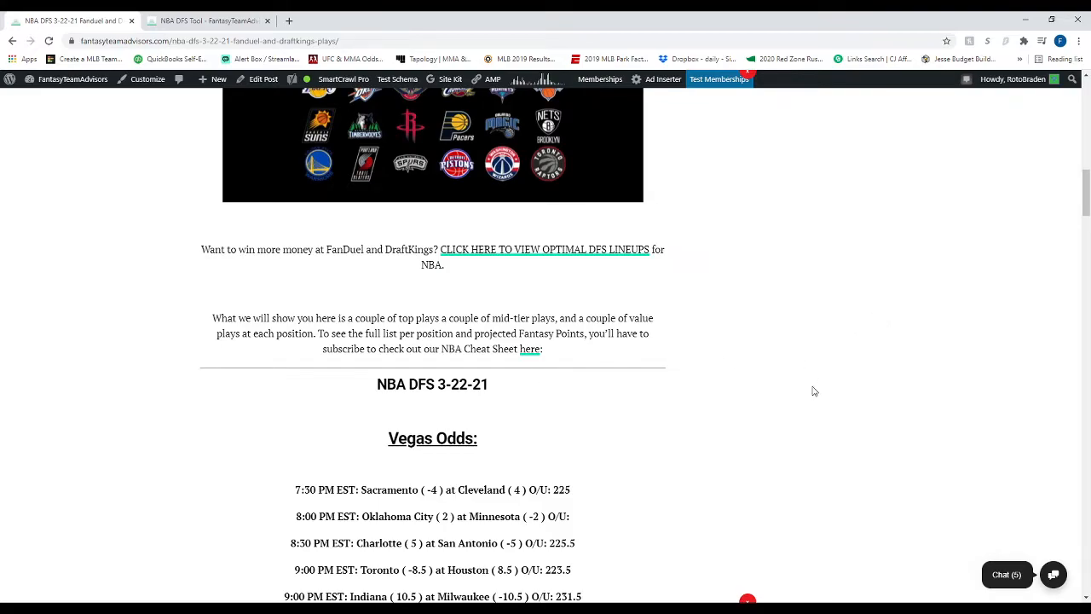
pyautogui.scroll(-3)
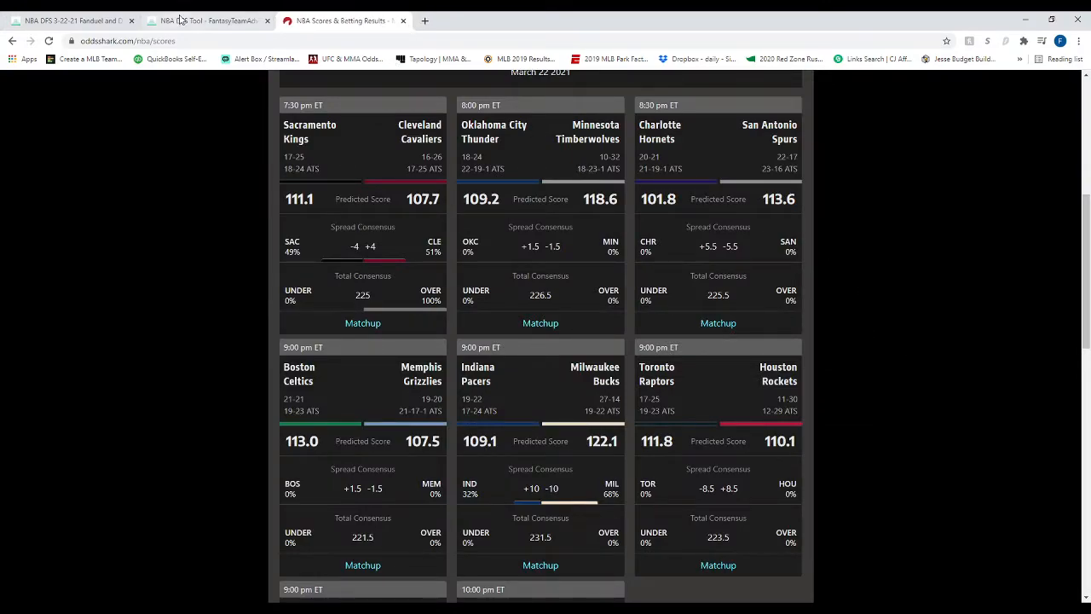
# Compare the article's Vegas Odds with OddsShark's late games, Jazz–Bulls 231 and Hawks–Clippers 224.
pyautogui.click(208, 20)
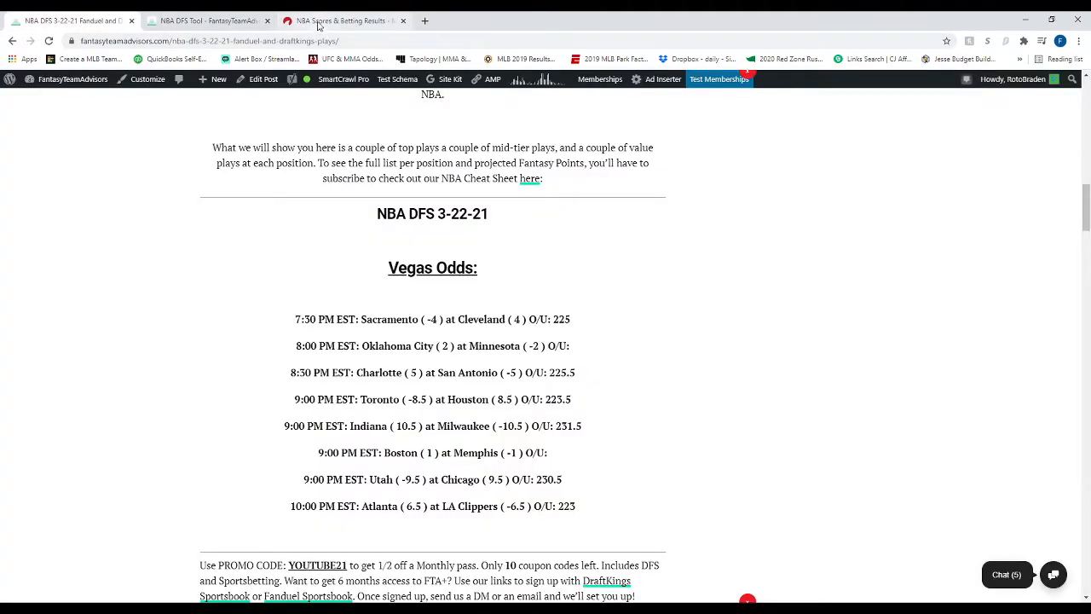
pyautogui.click(341, 20)
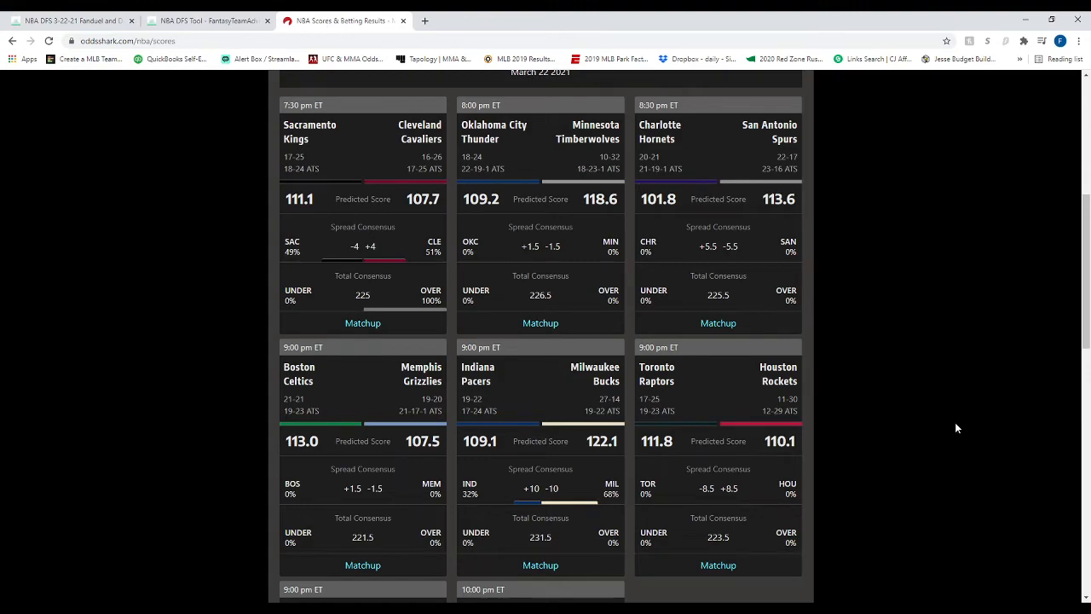
pyautogui.moveTo(569, 259)
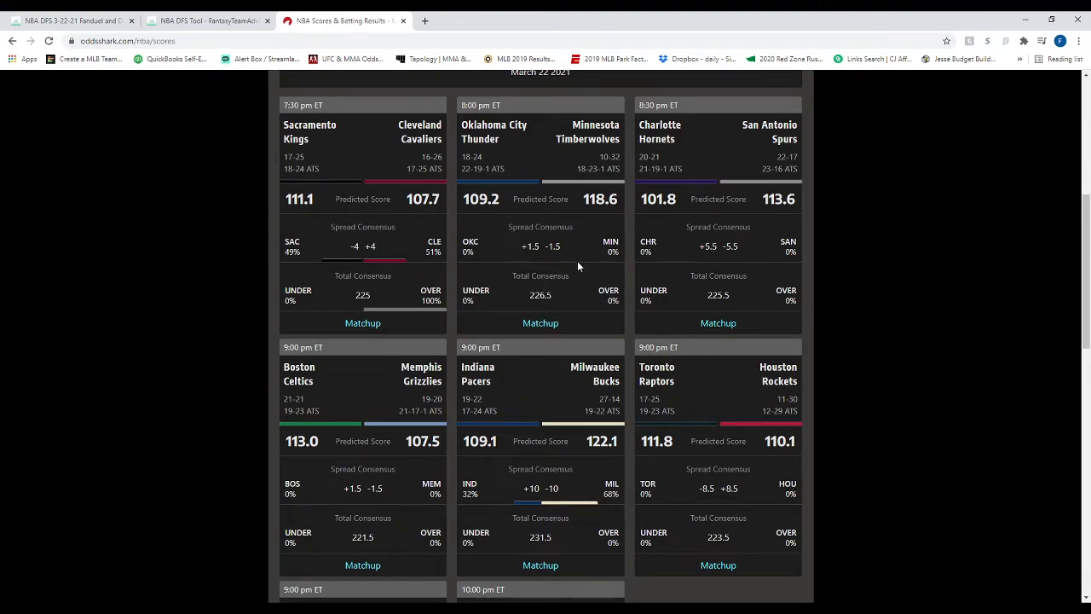
pyautogui.moveTo(762, 184)
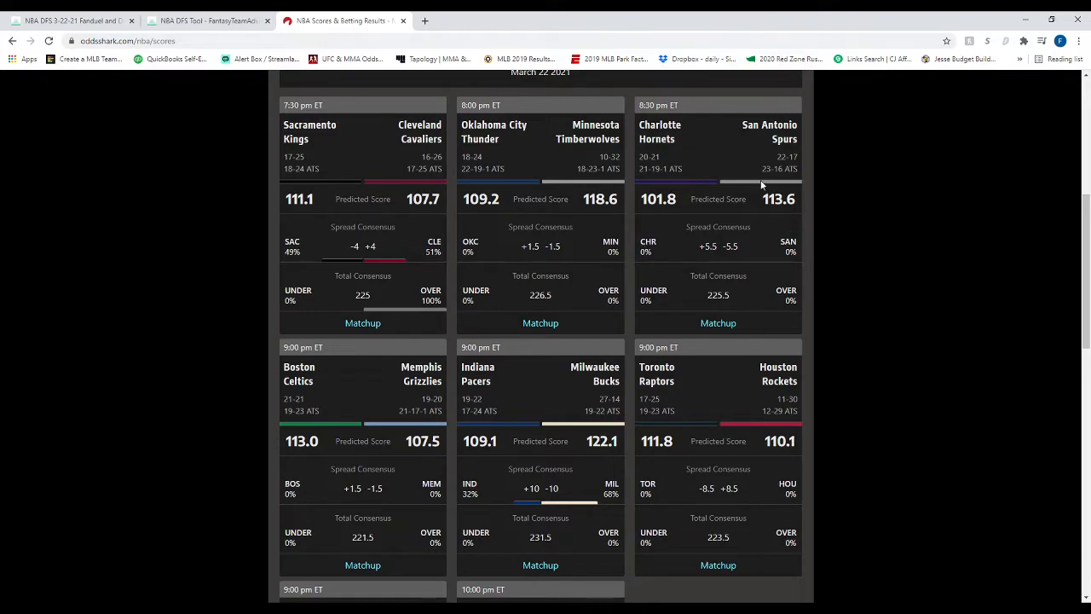
pyautogui.moveTo(783, 263)
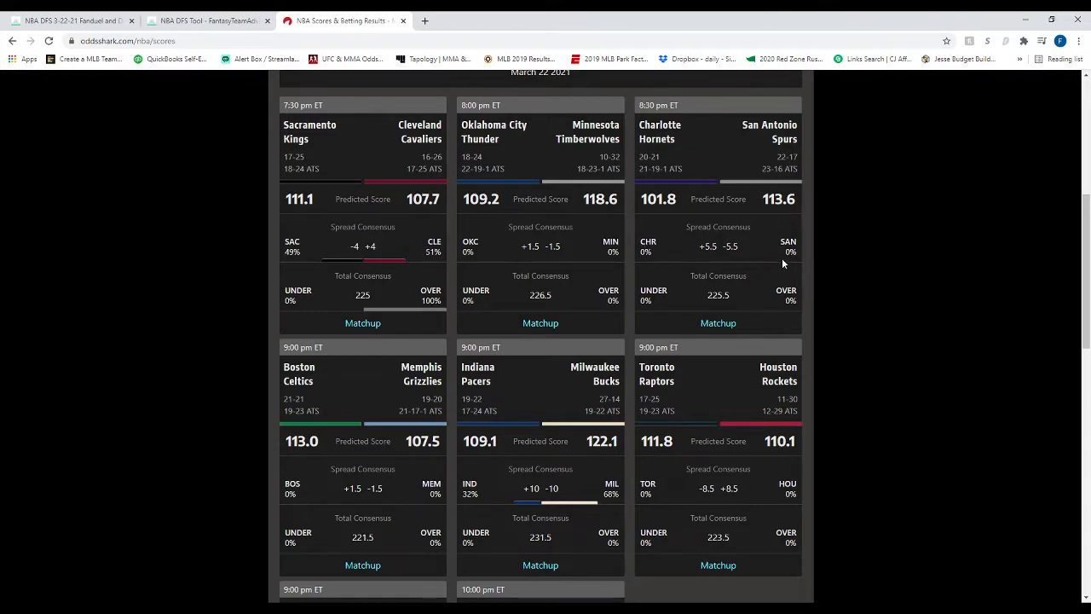
pyautogui.moveTo(359, 434)
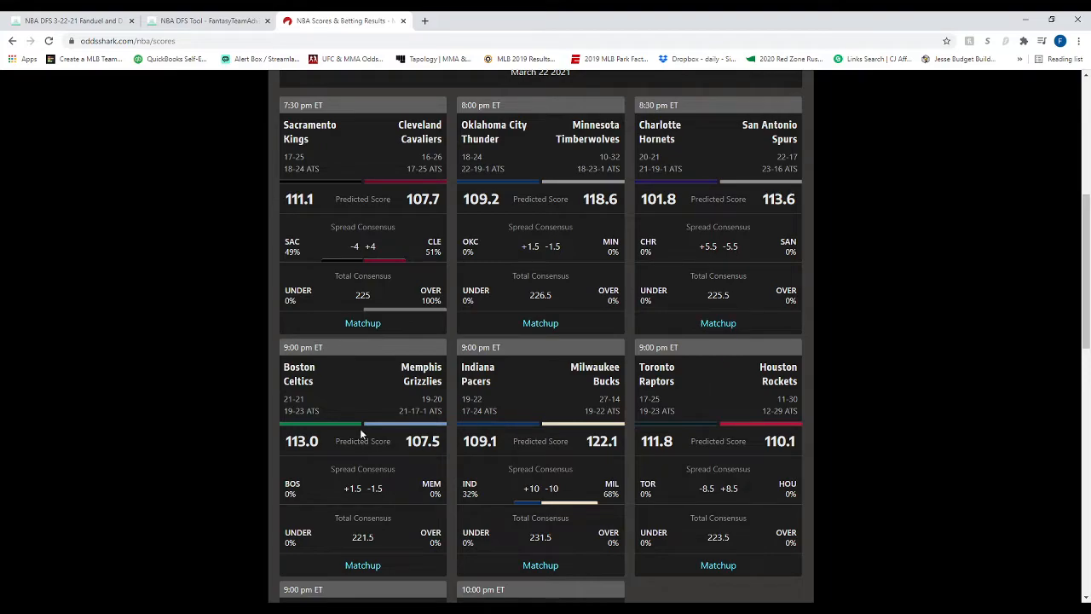
pyautogui.scroll(-3)
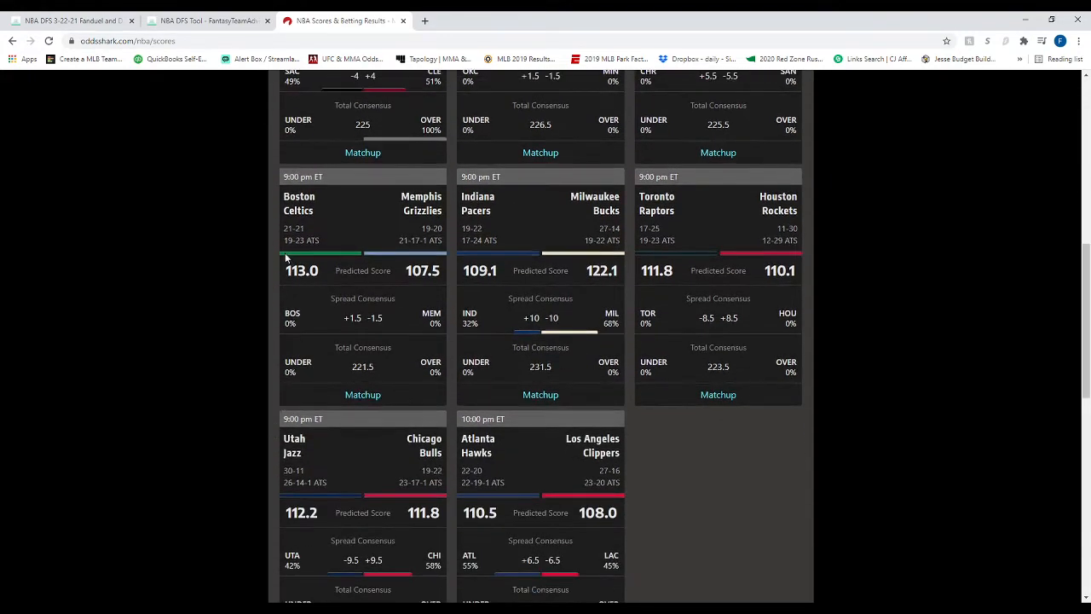
pyautogui.moveTo(454, 324)
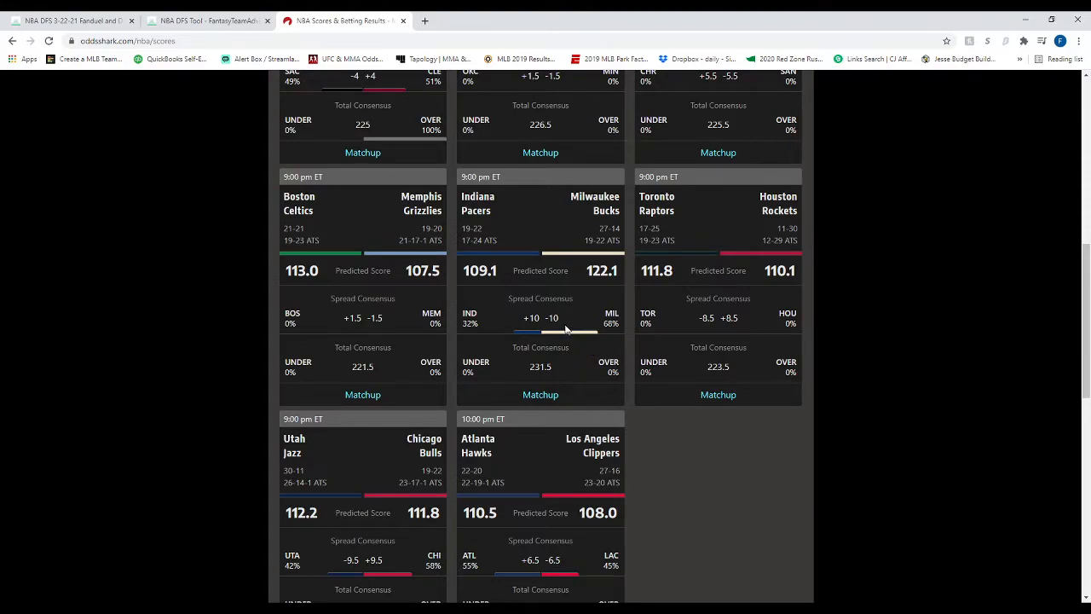
pyautogui.moveTo(563, 344)
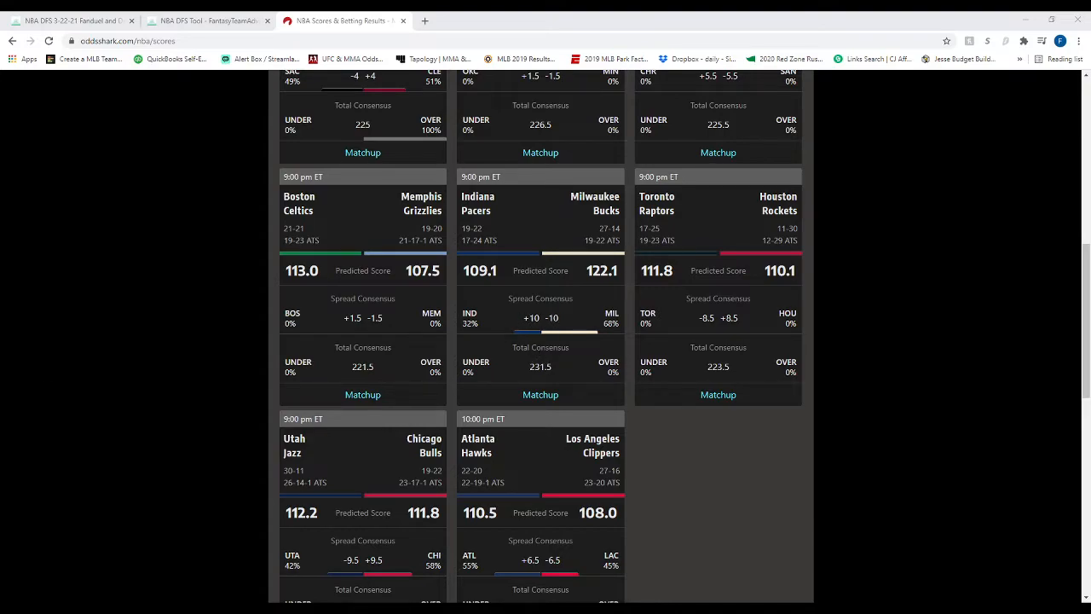
pyautogui.moveTo(485, 257)
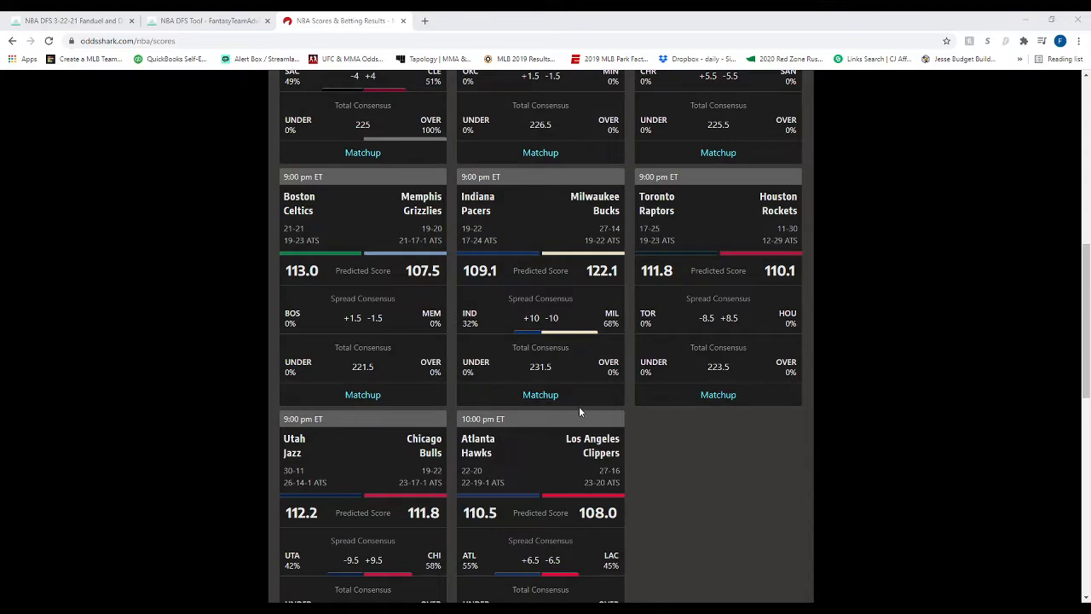
pyautogui.moveTo(746, 329)
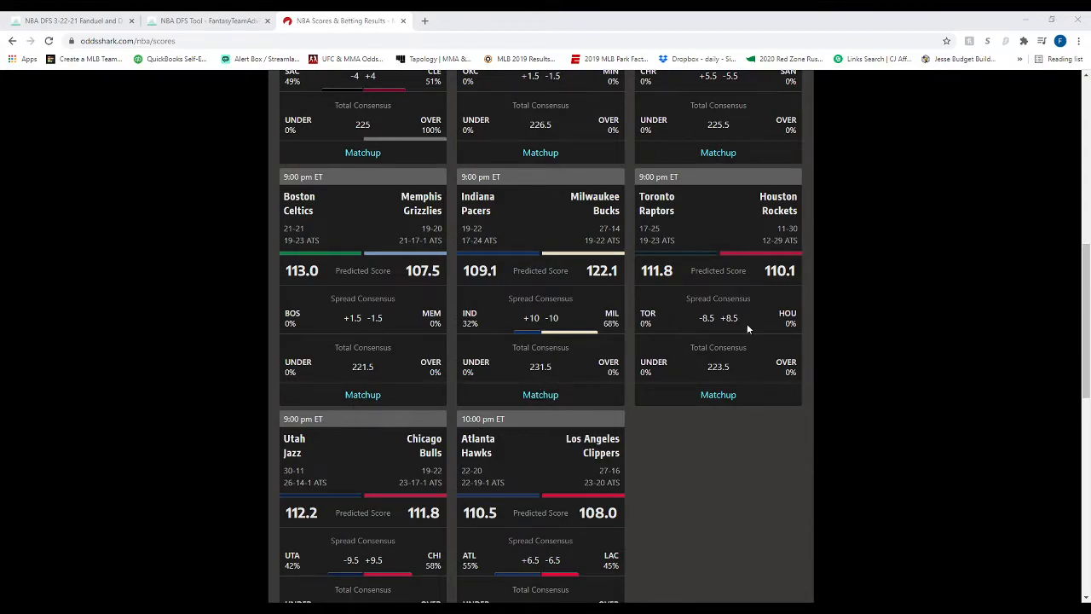
pyautogui.moveTo(727, 344)
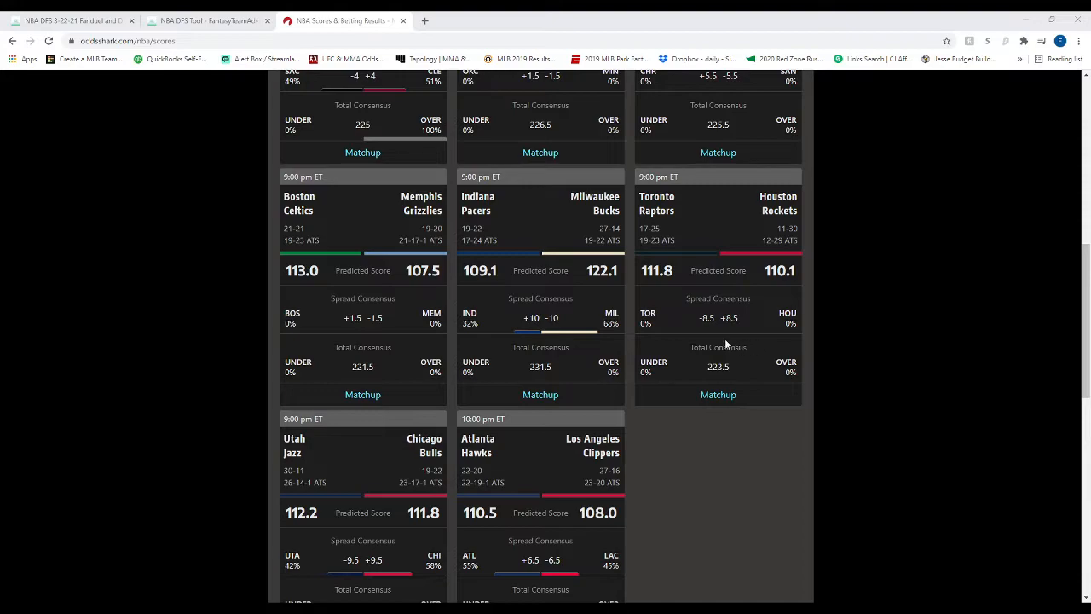
pyautogui.moveTo(723, 345)
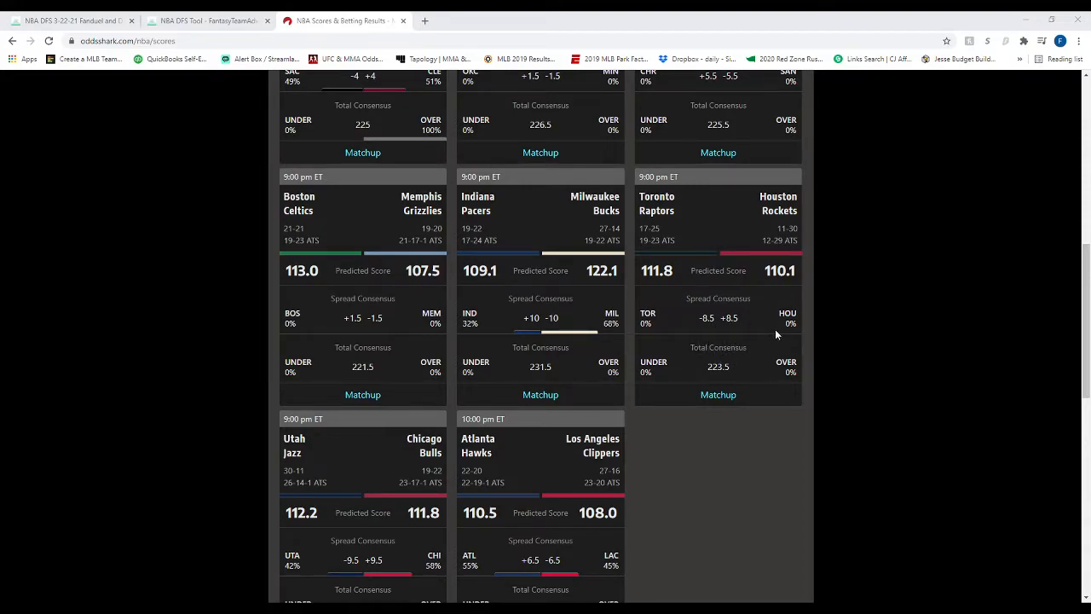
pyautogui.moveTo(781, 321)
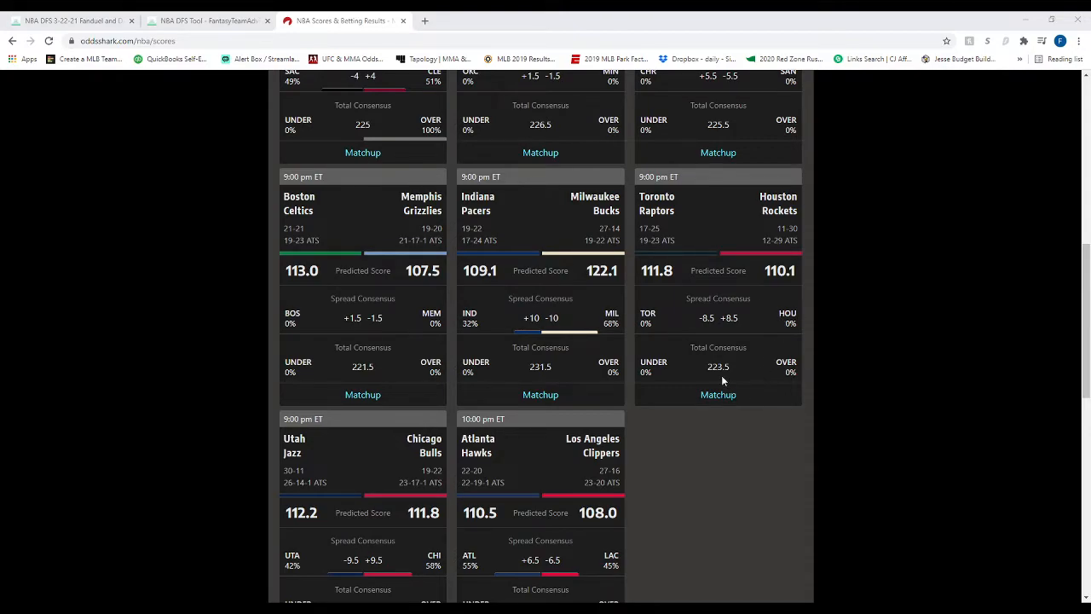
pyautogui.scroll(-3)
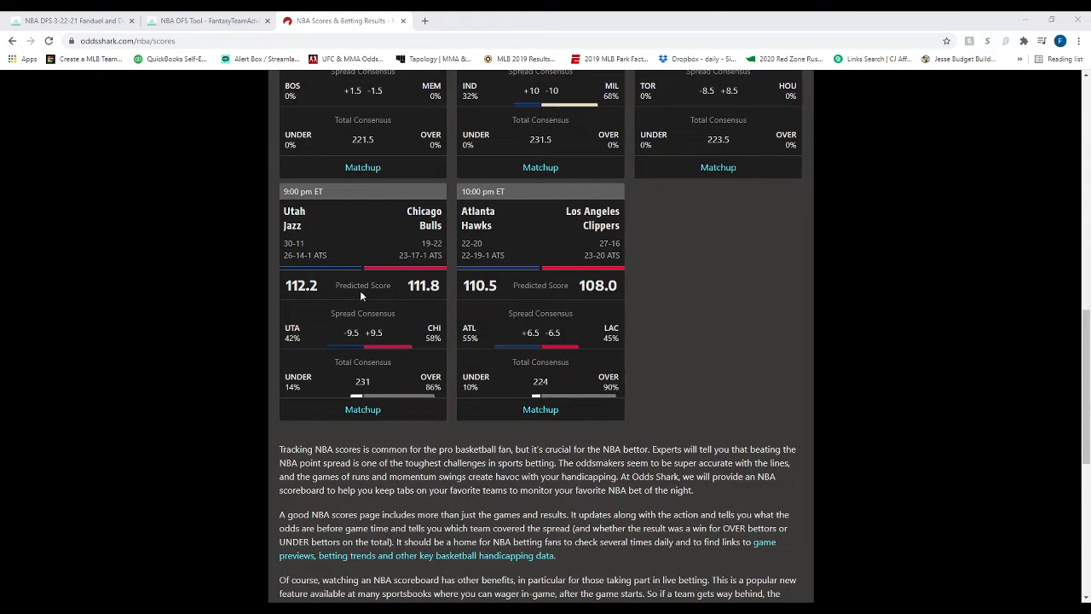
pyautogui.moveTo(442, 242)
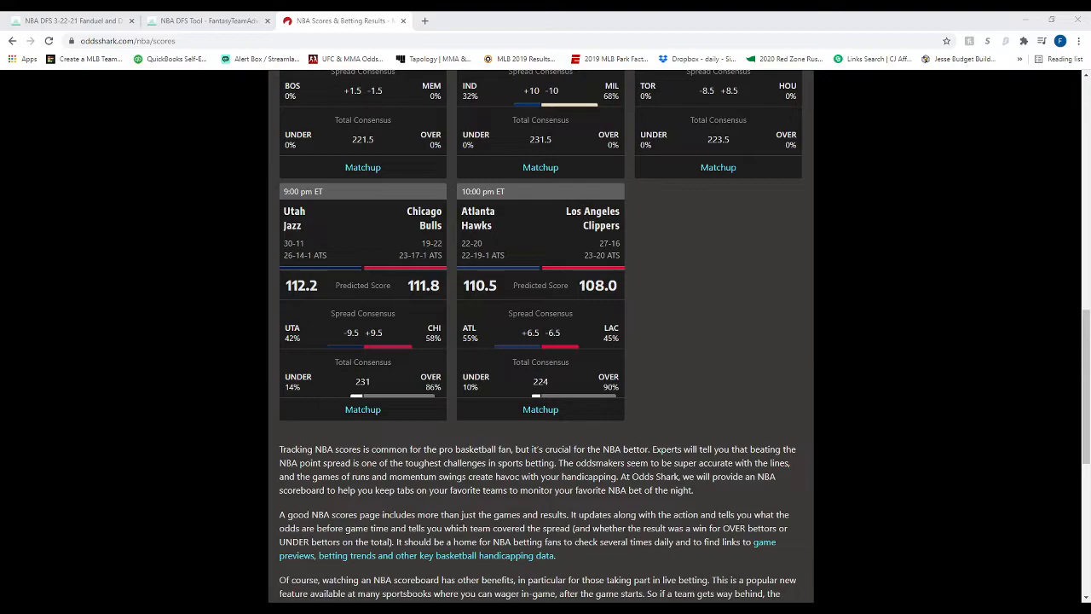
pyautogui.moveTo(529, 310)
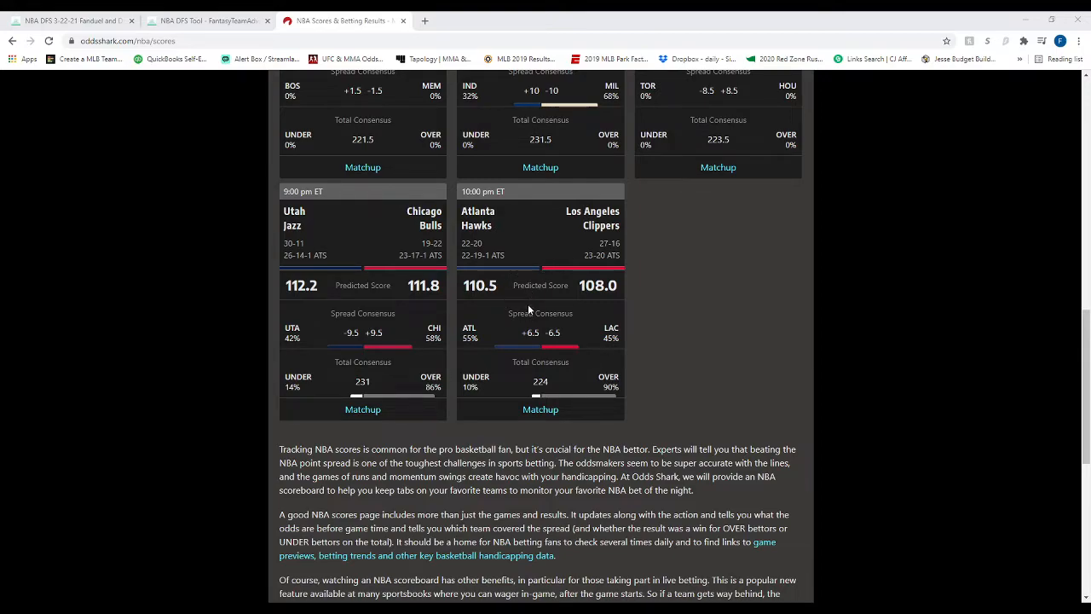
pyautogui.moveTo(641, 278)
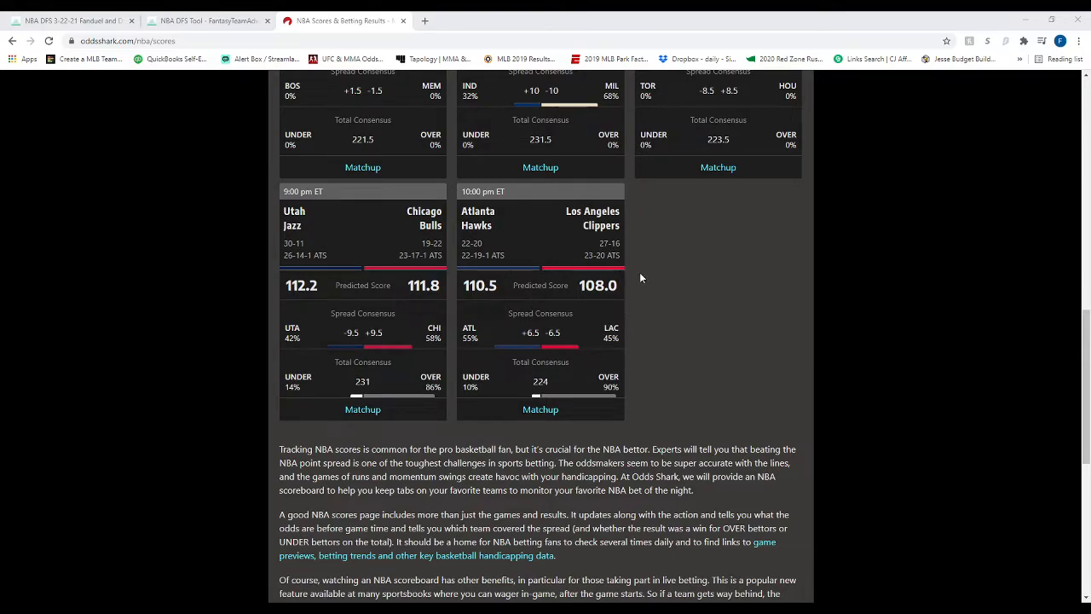
pyautogui.moveTo(68, 21)
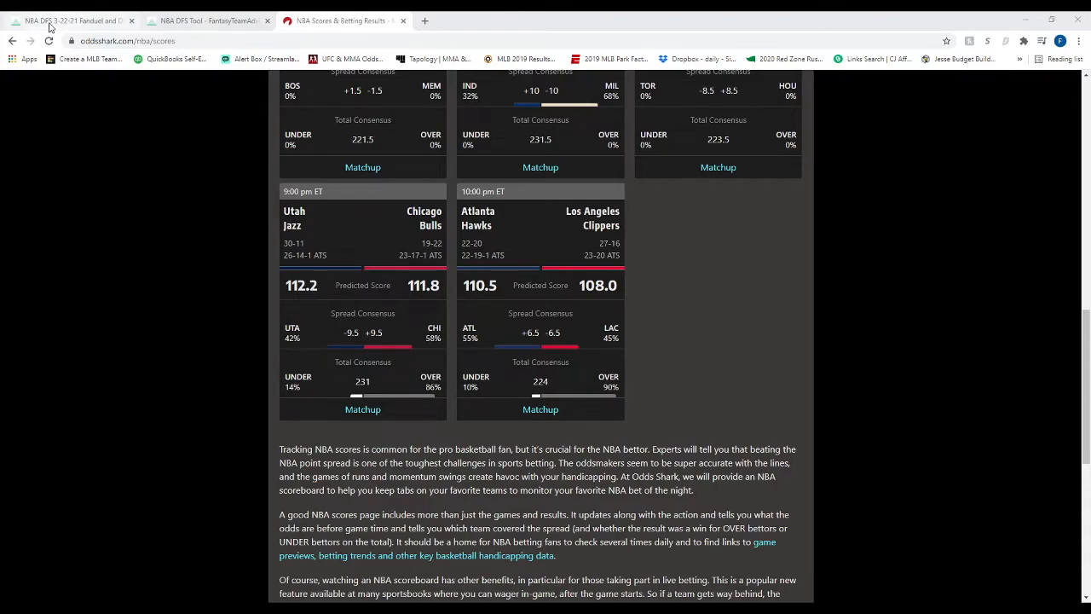
# Switch to the NBA DFS 3-22-21 article and scroll back to its Vegas Odds list.
pyautogui.click(205, 21)
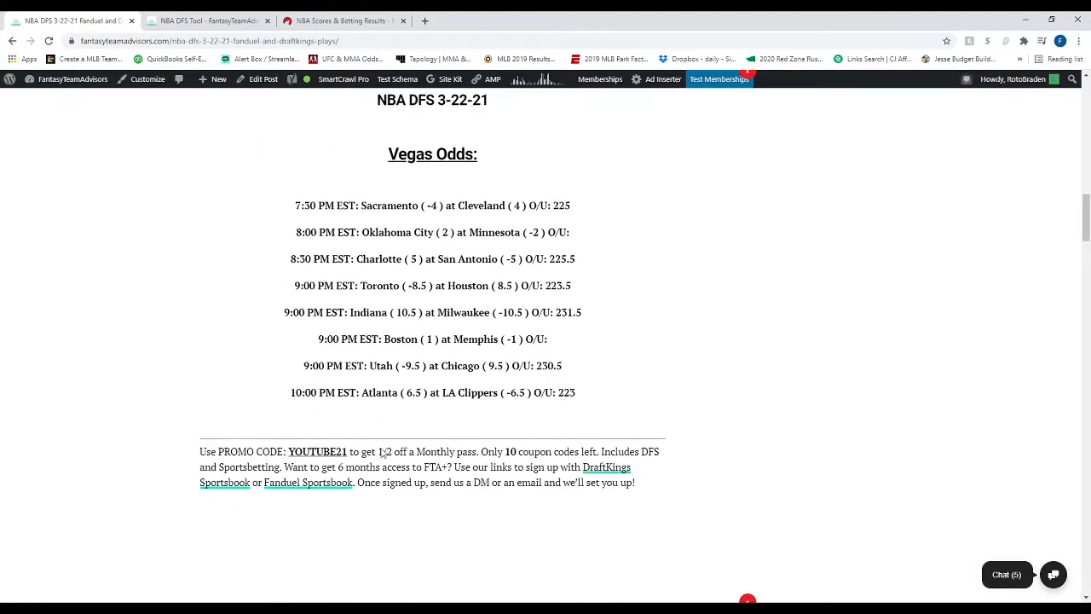
pyautogui.scroll(3)
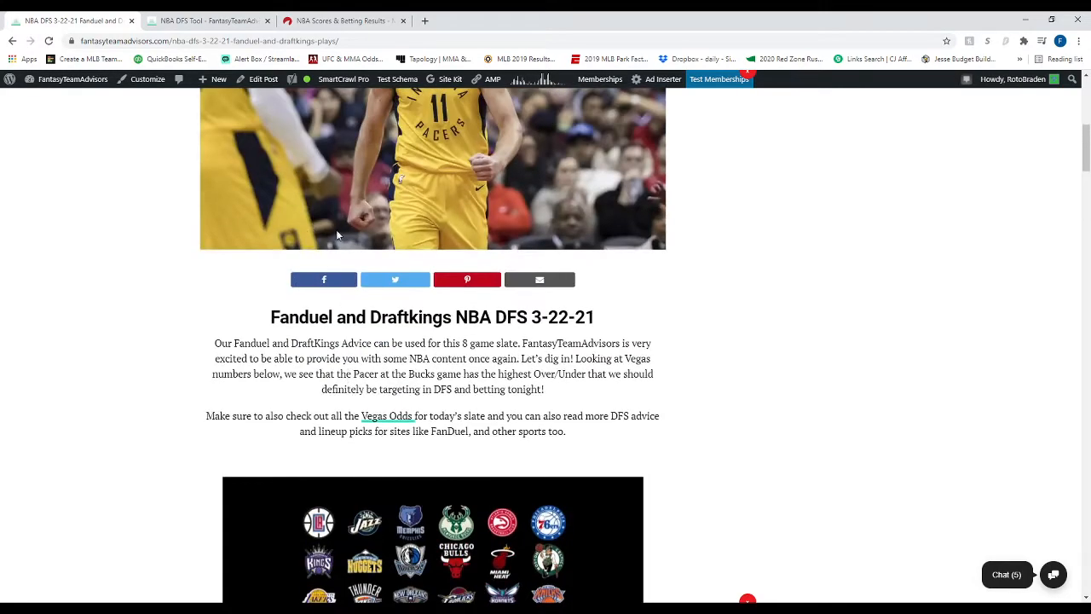
pyautogui.scroll(-3)
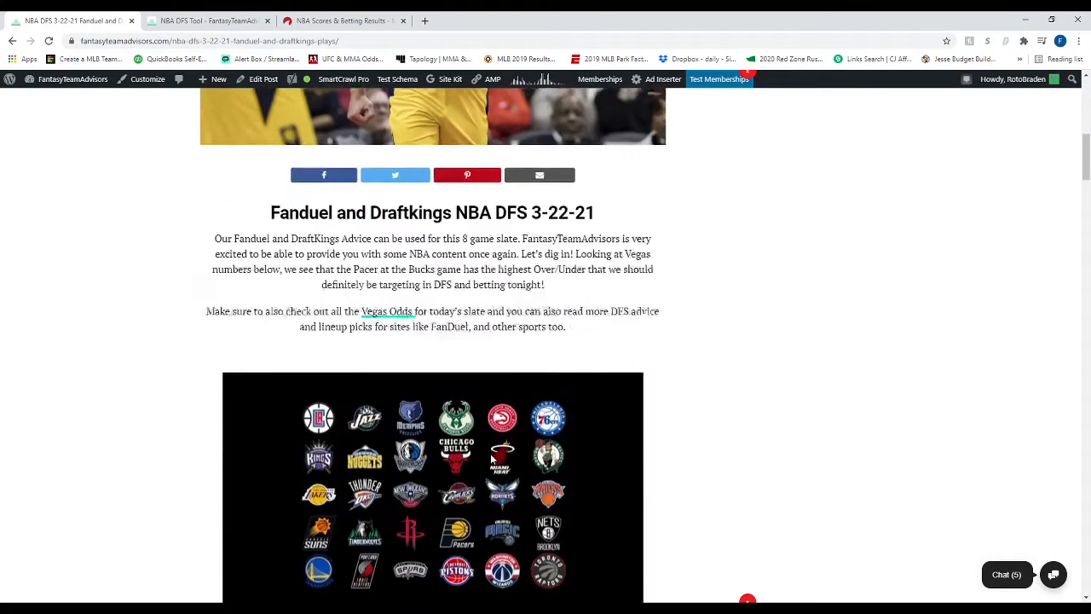
pyautogui.scroll(-3)
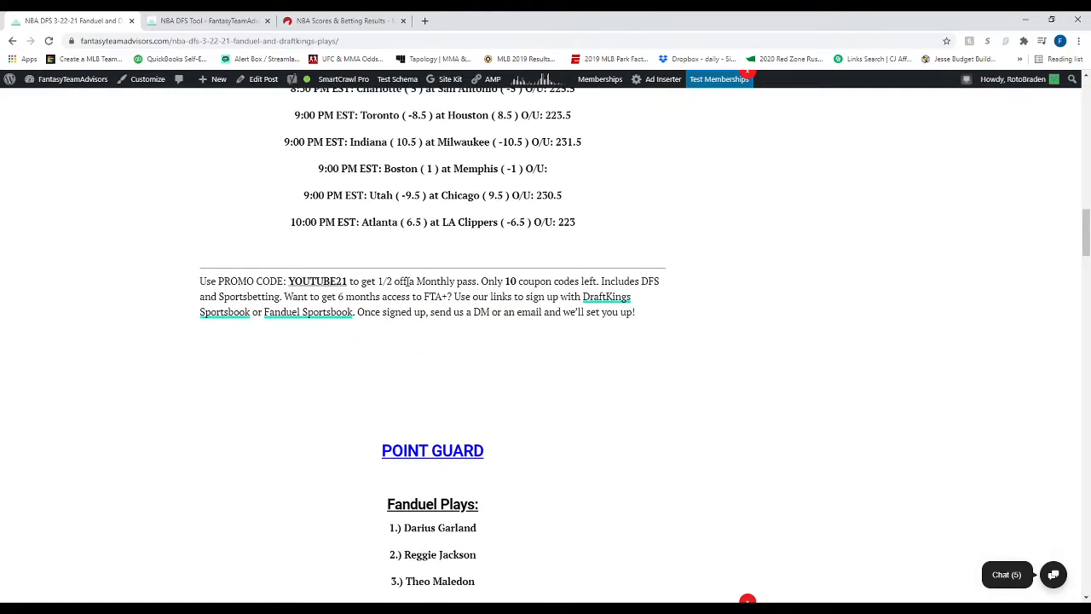
pyautogui.moveTo(353, 308)
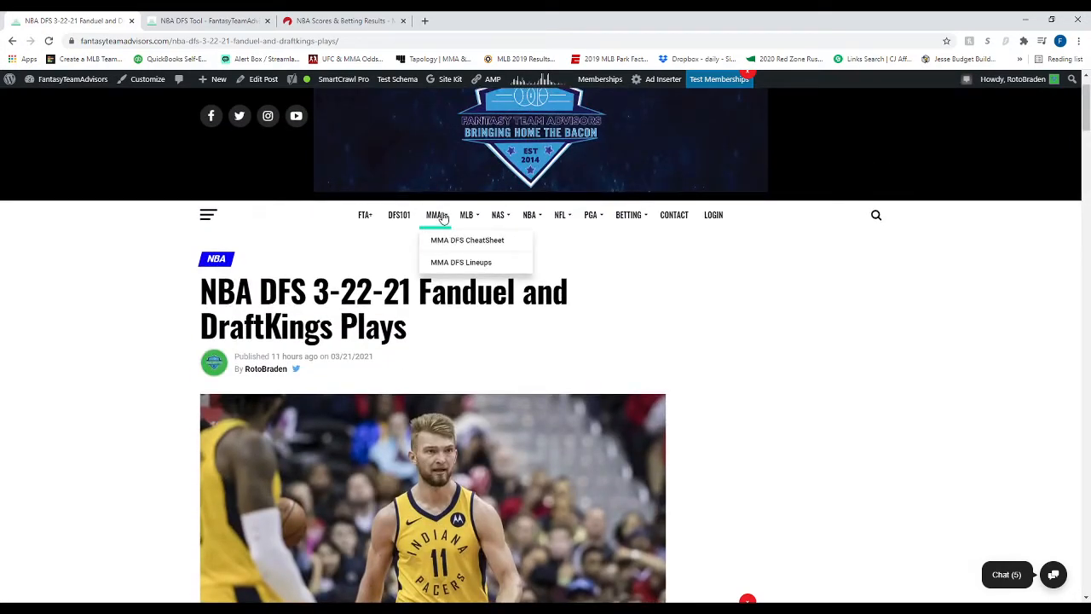
pyautogui.moveTo(467, 215)
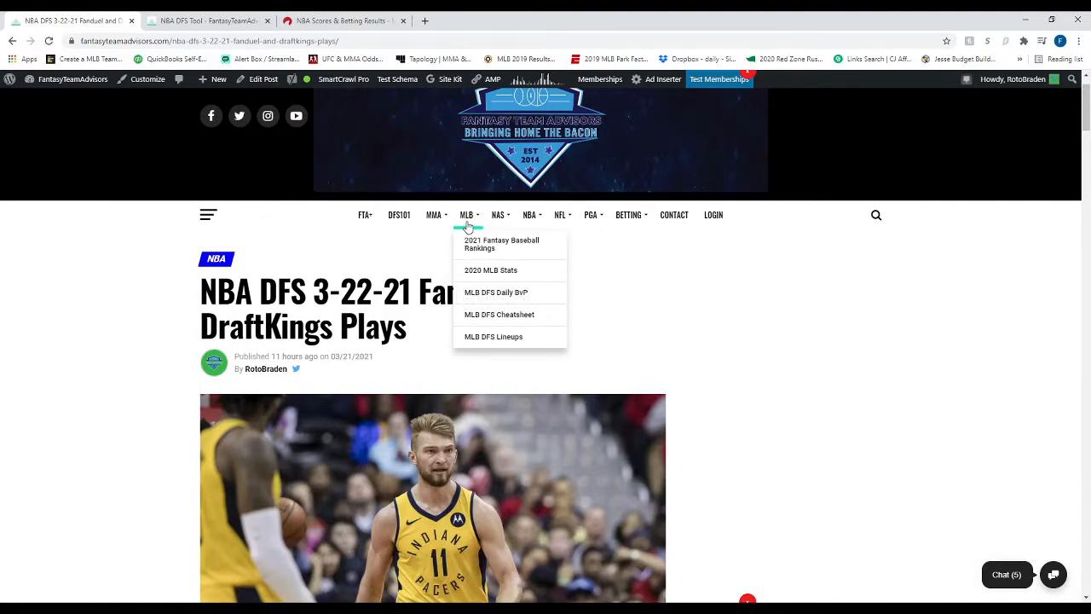
pyautogui.moveTo(528, 215)
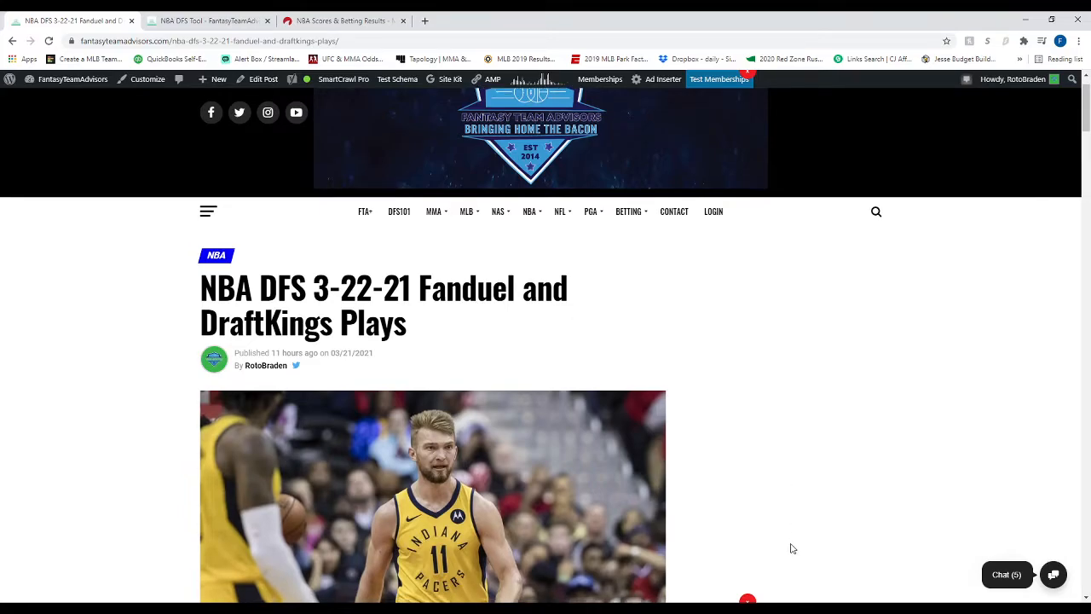
pyautogui.scroll(-3)
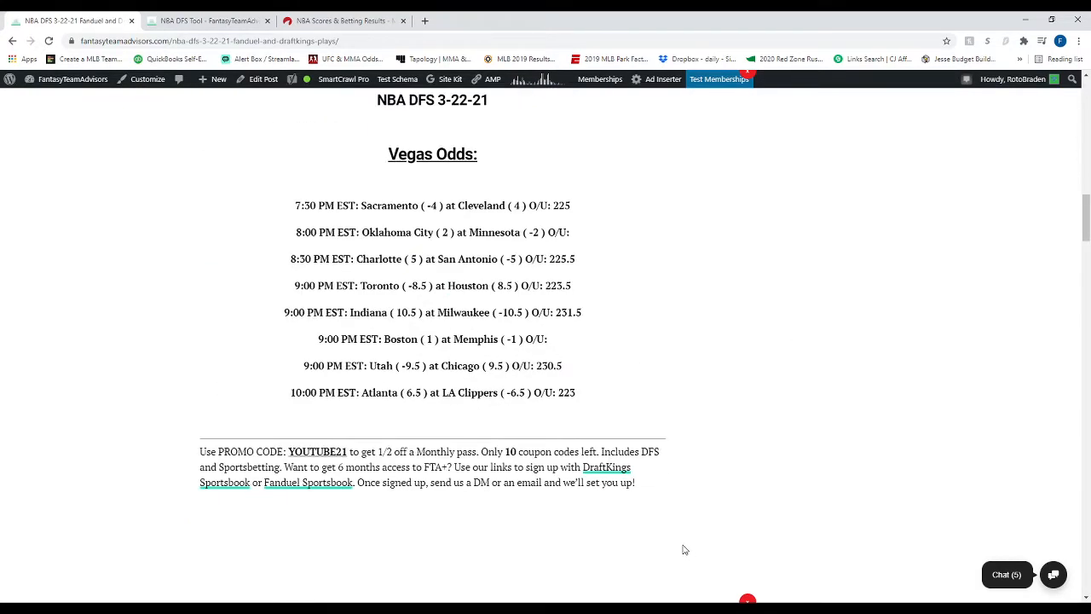
# Scroll through the Point Guard plays to the Shooting Guard picks, Fred VanVleet through Paul George.
pyautogui.scroll(-3)
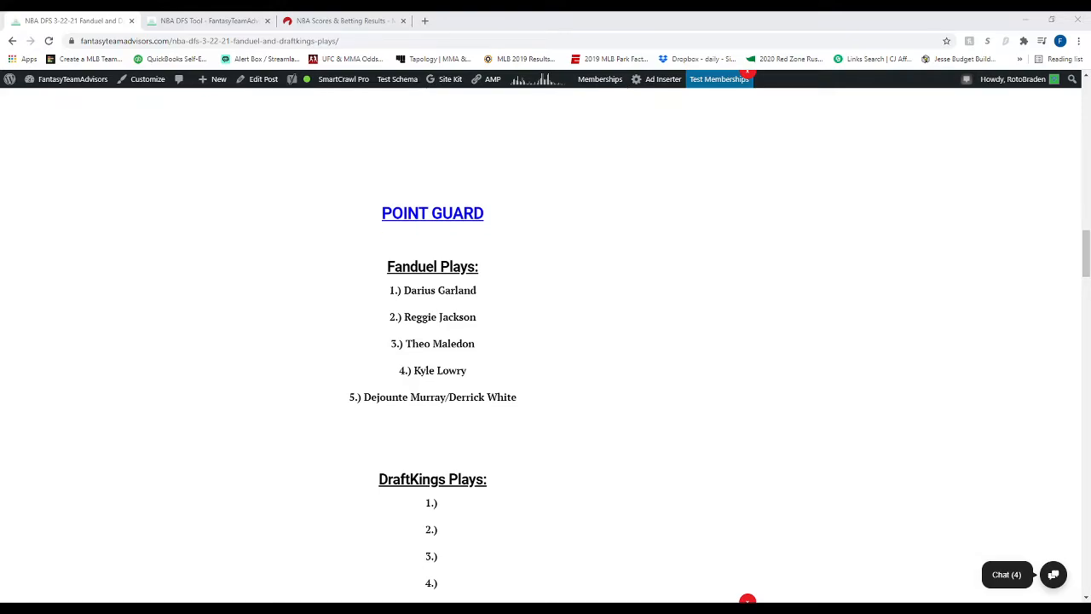
pyautogui.scroll(-3)
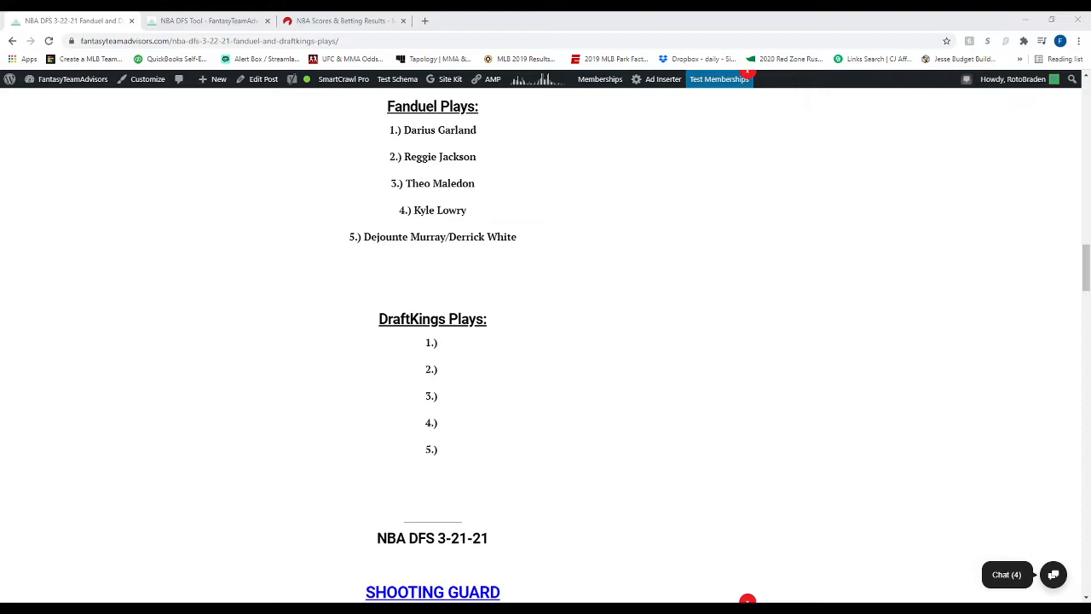
pyautogui.scroll(-3)
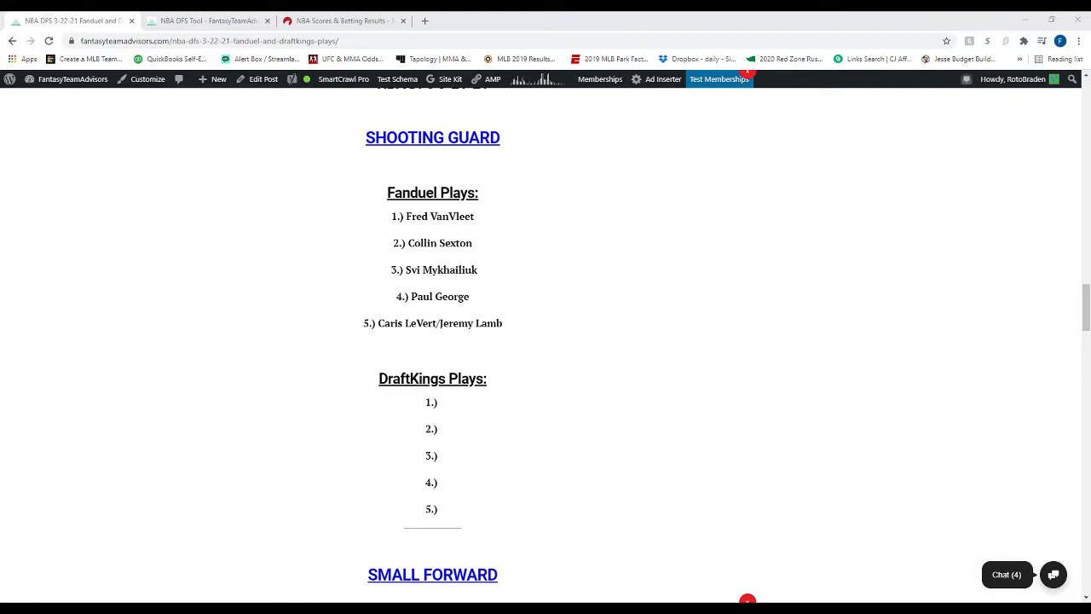
# Scroll past the Small Forward plays to the Power Forward picks led by Rudy Gay.
pyautogui.scroll(-3)
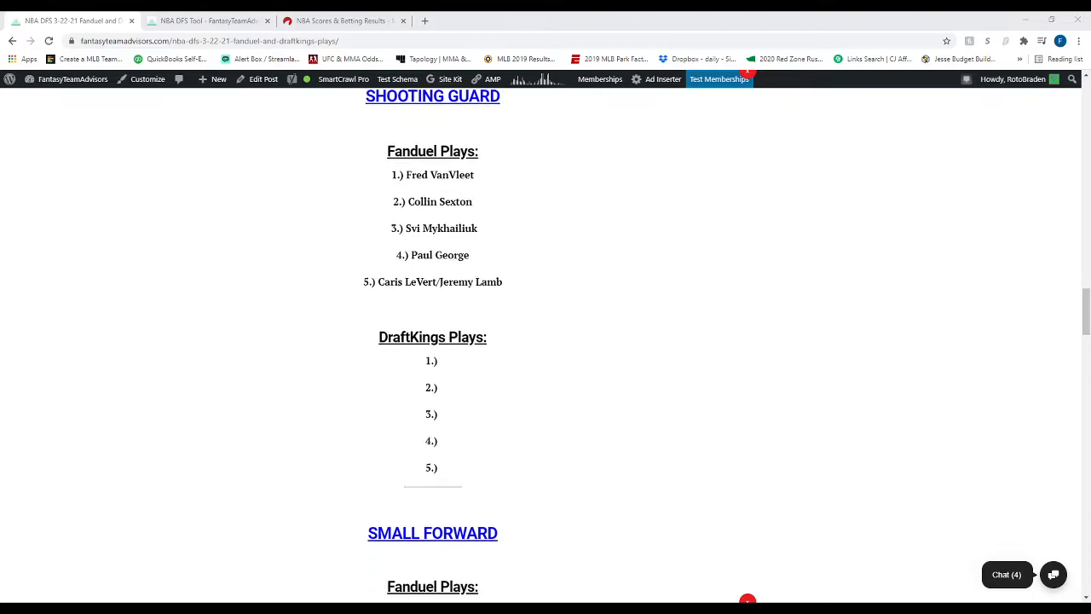
pyautogui.scroll(-3)
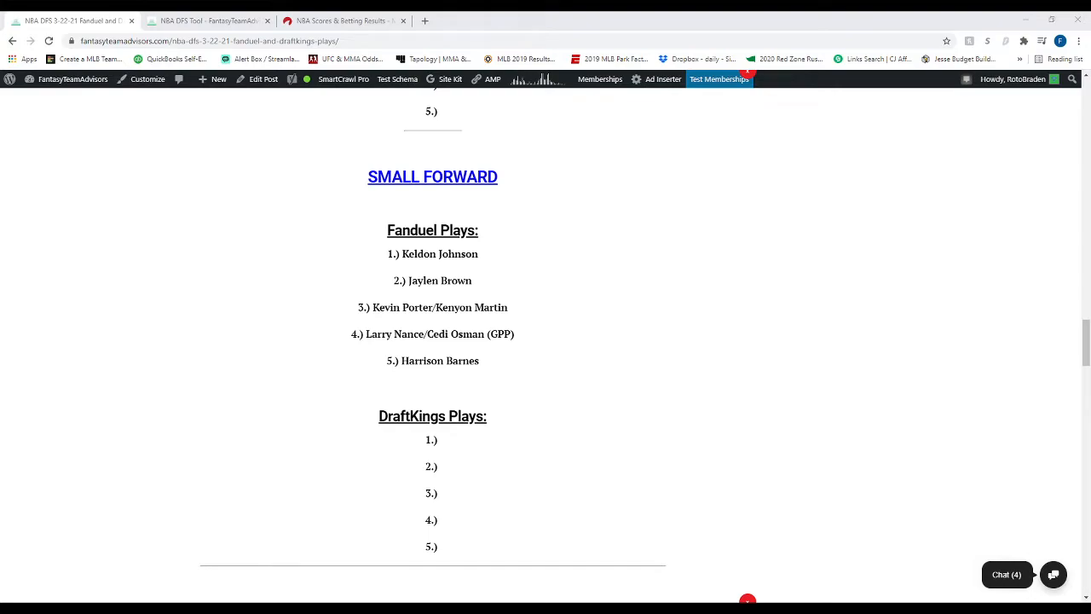
pyautogui.scroll(-3)
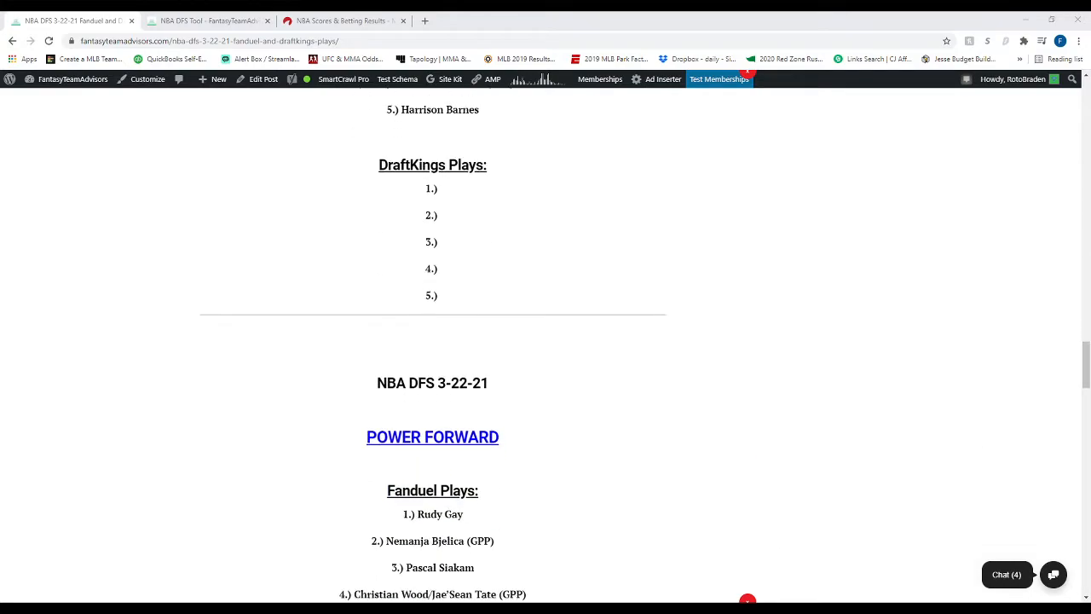
pyautogui.scroll(-3)
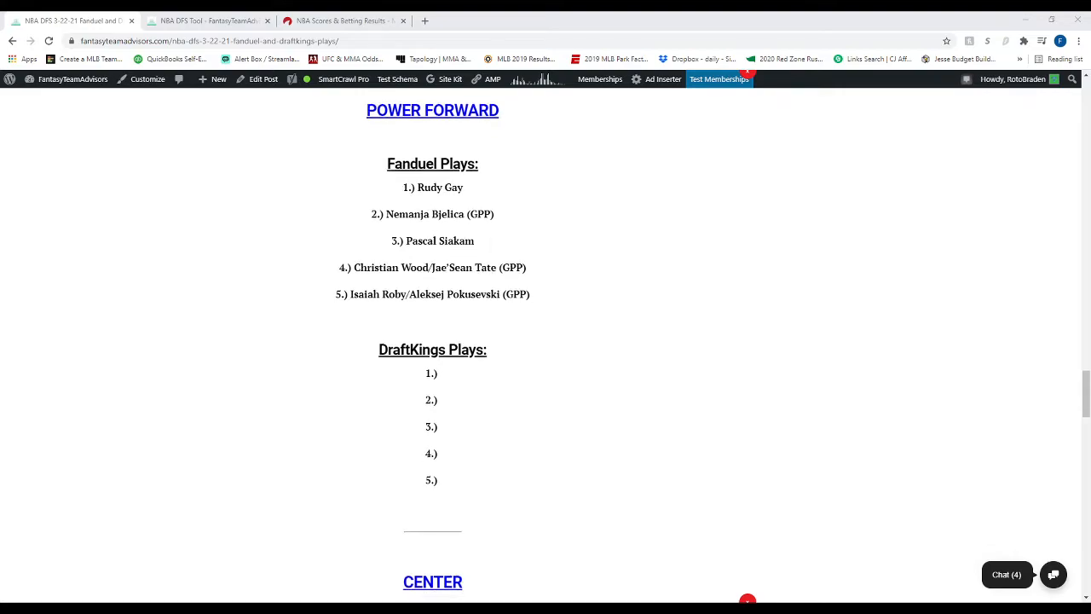
# Scroll through the Center plays ending with Karl-Anthony Towns into the NBA DFS 3-21-21 section.
pyautogui.scroll(-3)
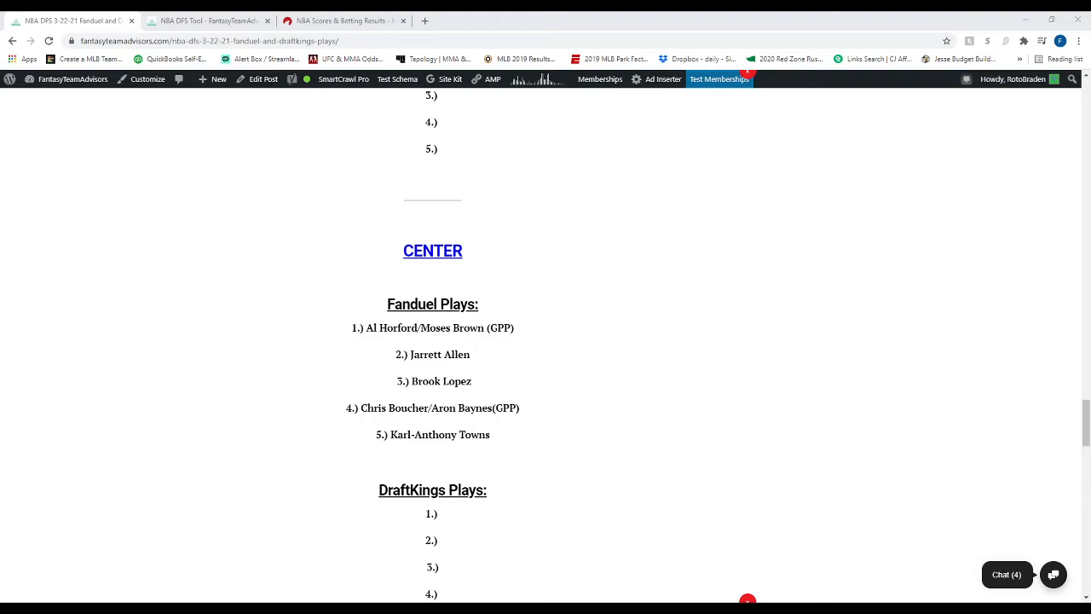
pyautogui.scroll(-3)
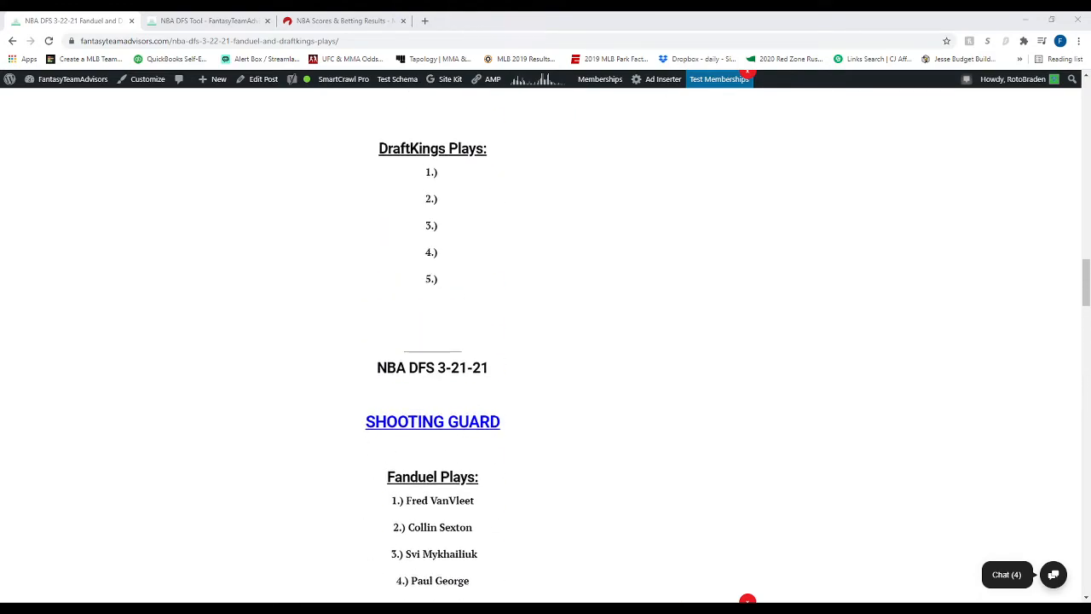